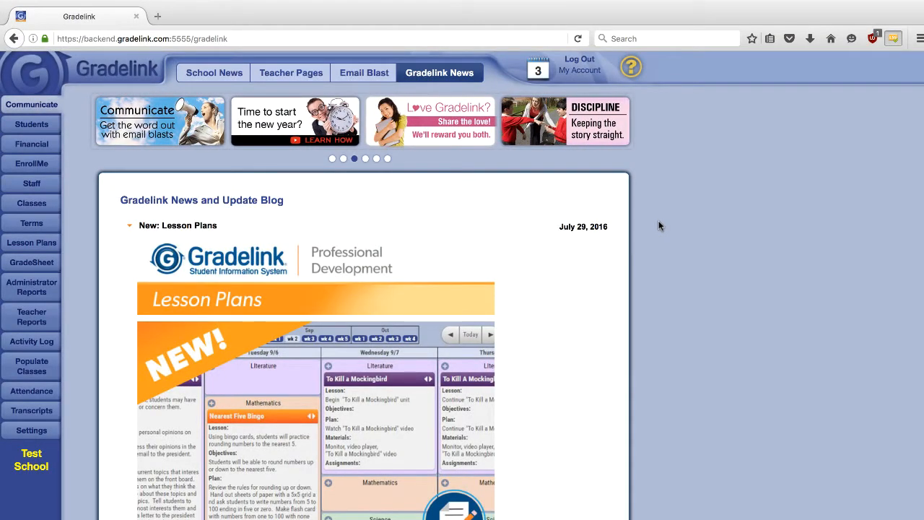
pyautogui.moveTo(339, 185)
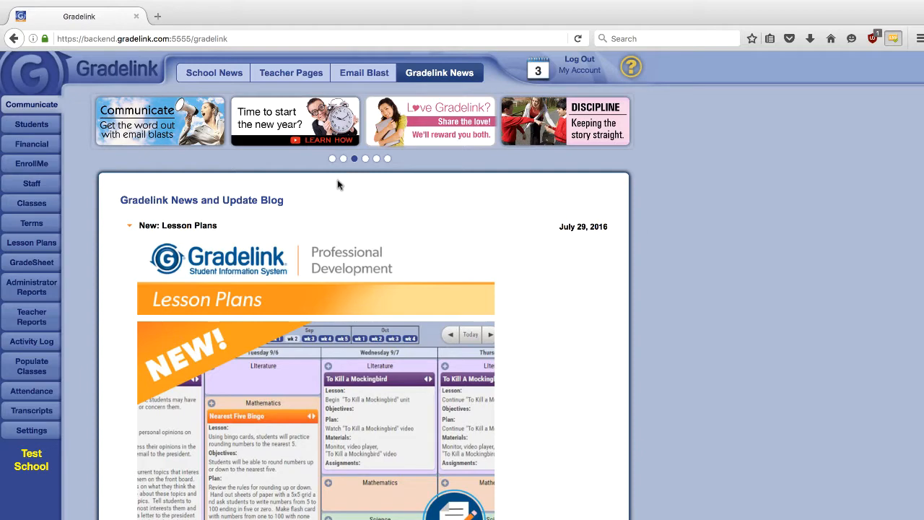
# Go to the Staff directory, bring up a staff record and show its Permissions choices.
pyautogui.click(32, 182)
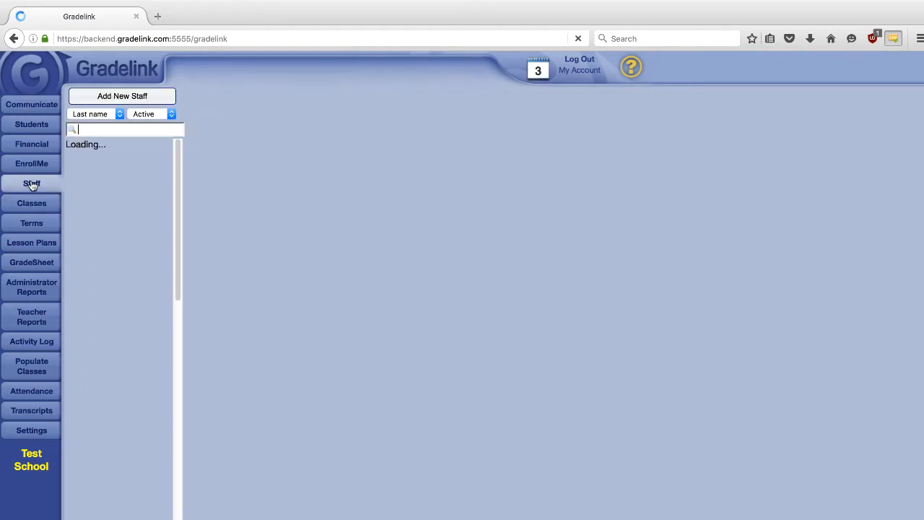
pyautogui.click(32, 182)
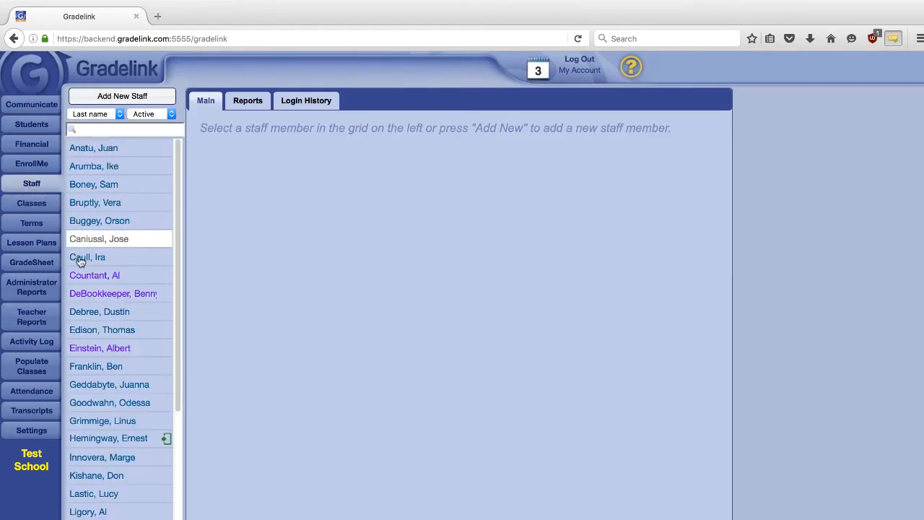
pyautogui.click(113, 293)
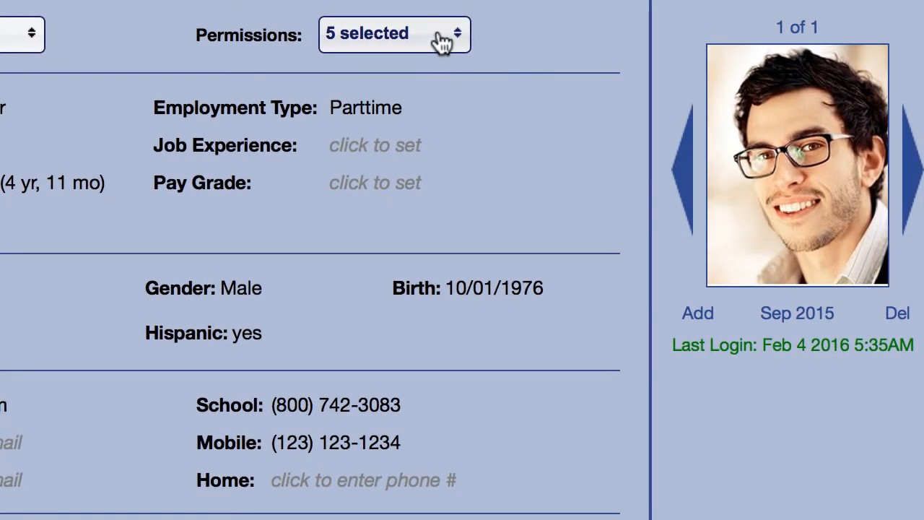
pyautogui.click(394, 35)
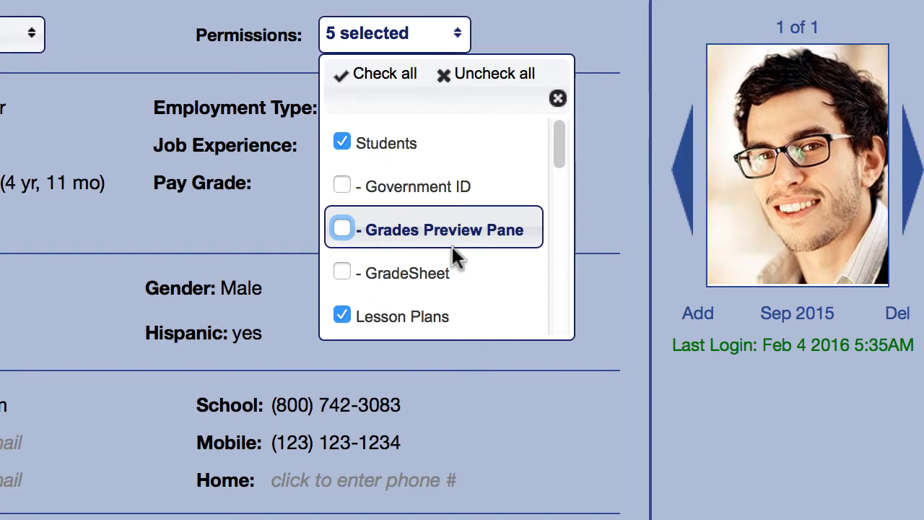
pyautogui.moveTo(474, 173)
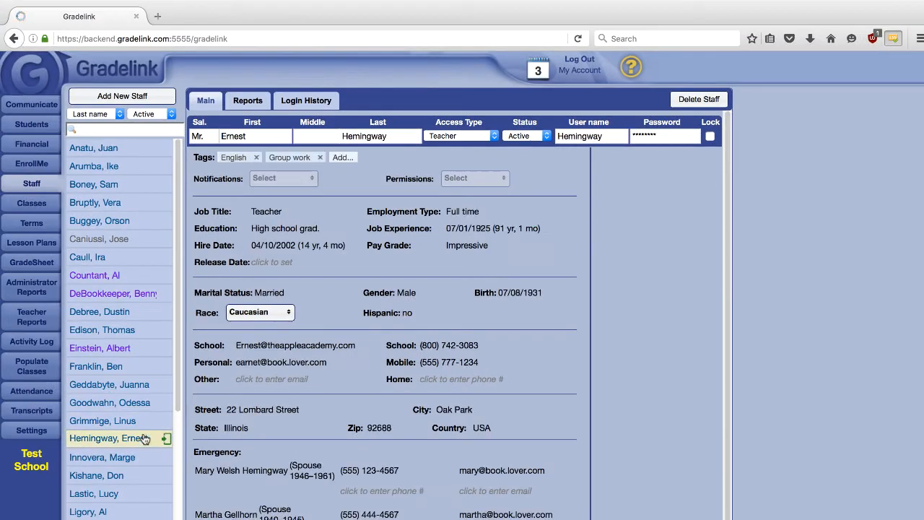
# Show Hemingway, Ernest's staff record with photo, login status and Quarter 4 class list.
pyautogui.click(108, 439)
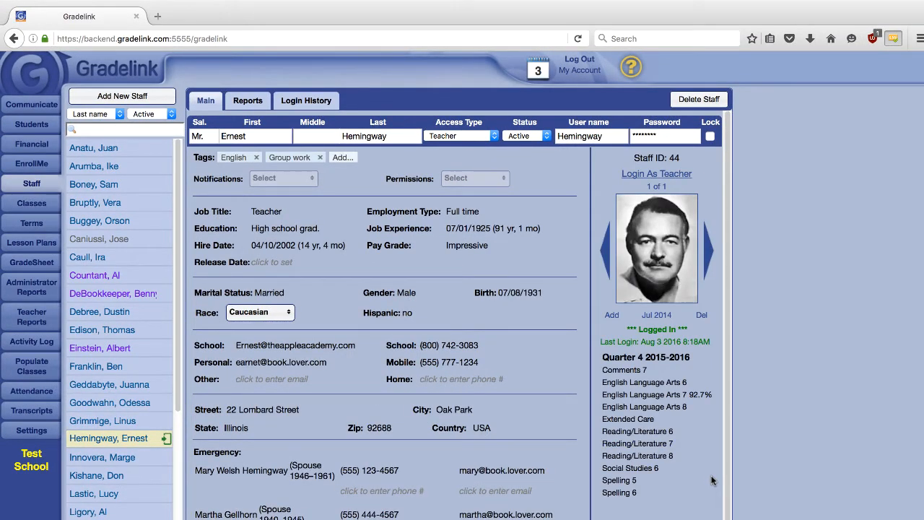
pyautogui.scroll(-3)
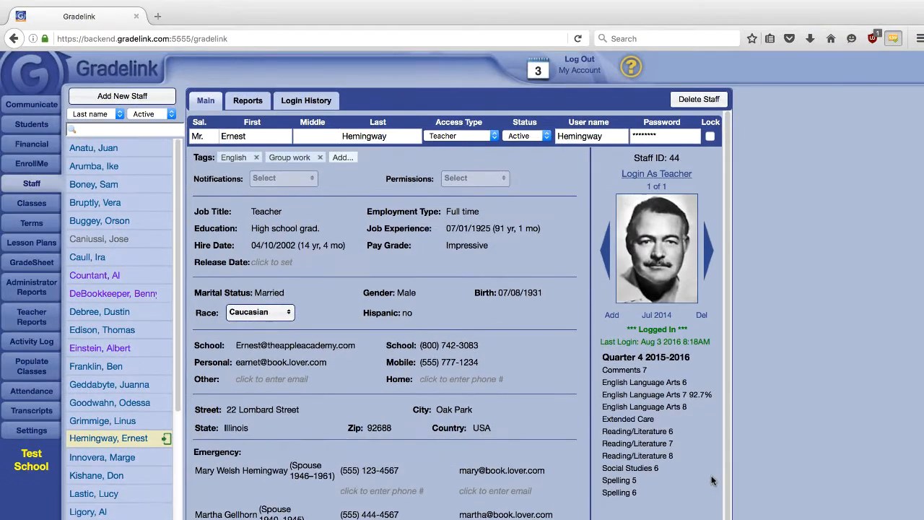
pyautogui.moveTo(527, 328)
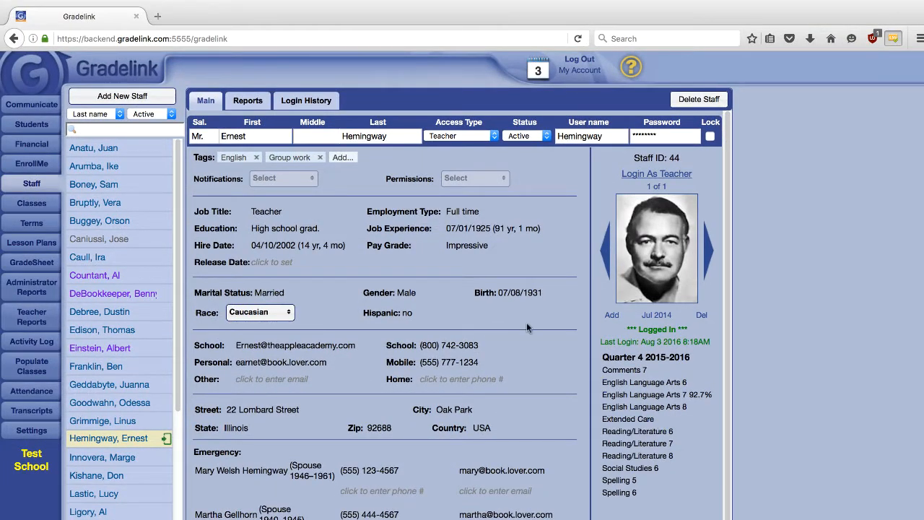
pyautogui.moveTo(32, 243)
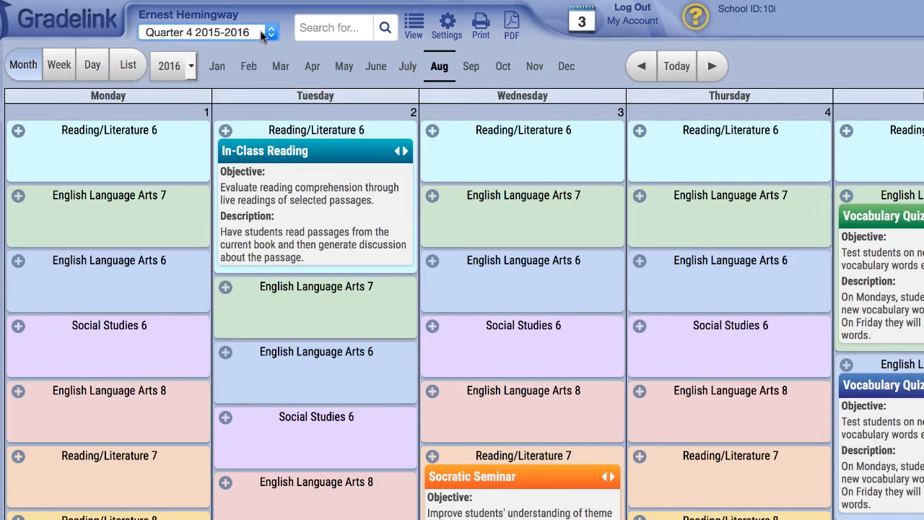
# Search the lesson plans for 'vocabula', then clear the search to restore all plans.
pyautogui.click(333, 28)
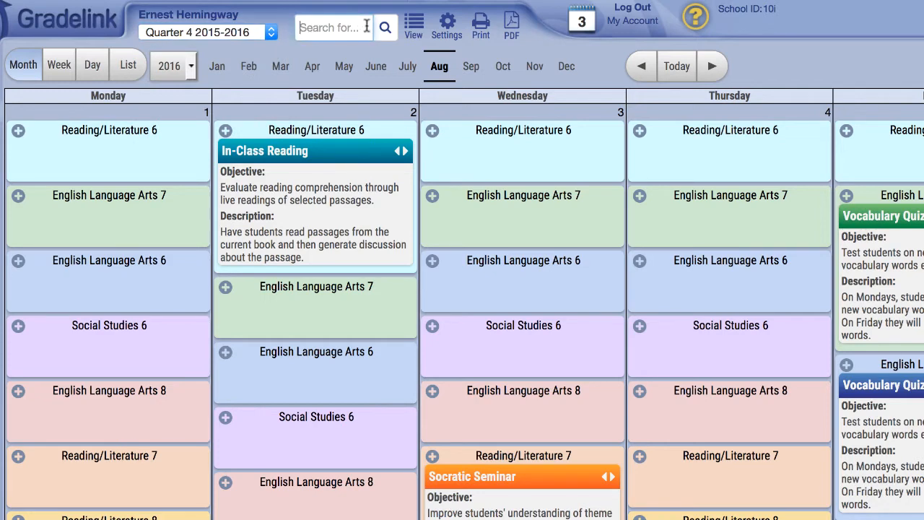
pyautogui.write('vocabula')
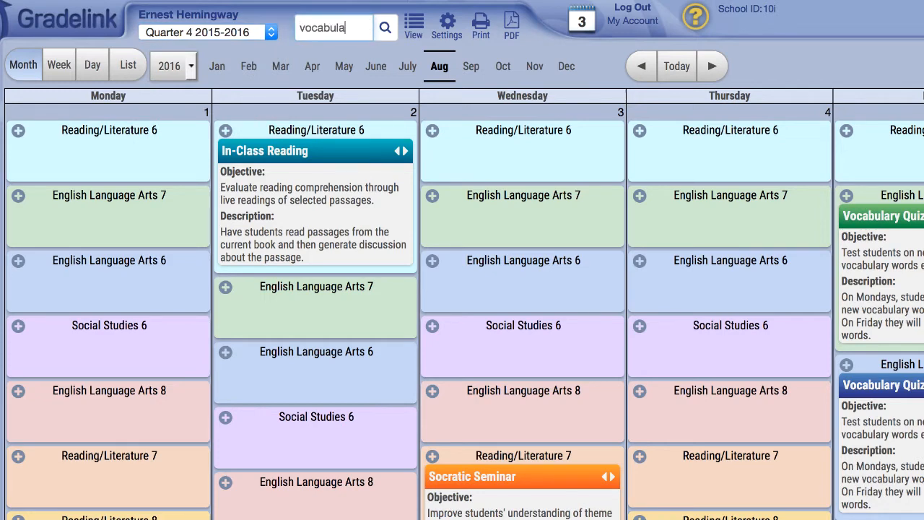
pyautogui.click(384, 26)
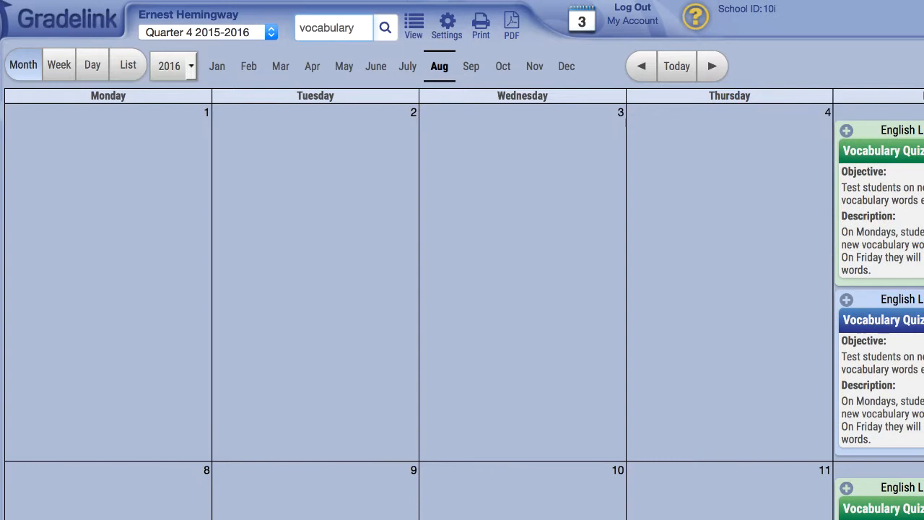
pyautogui.click(334, 28)
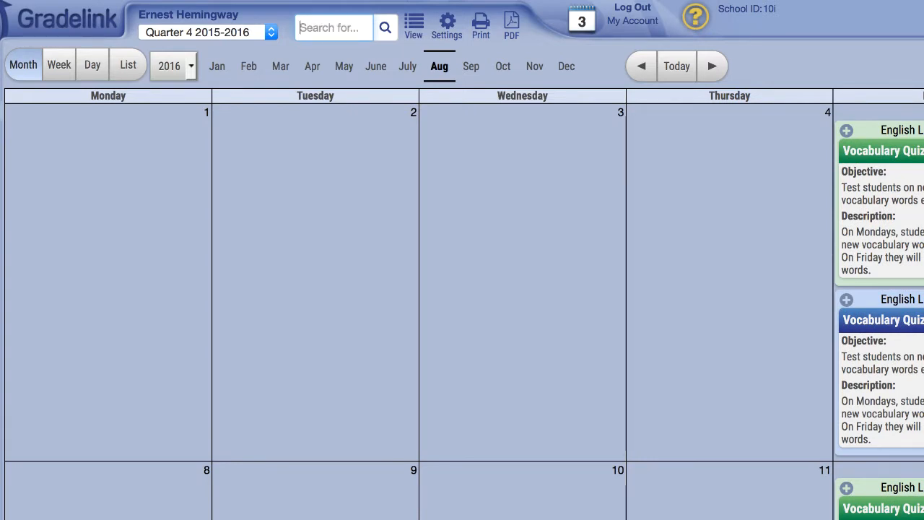
pyautogui.click(413, 23)
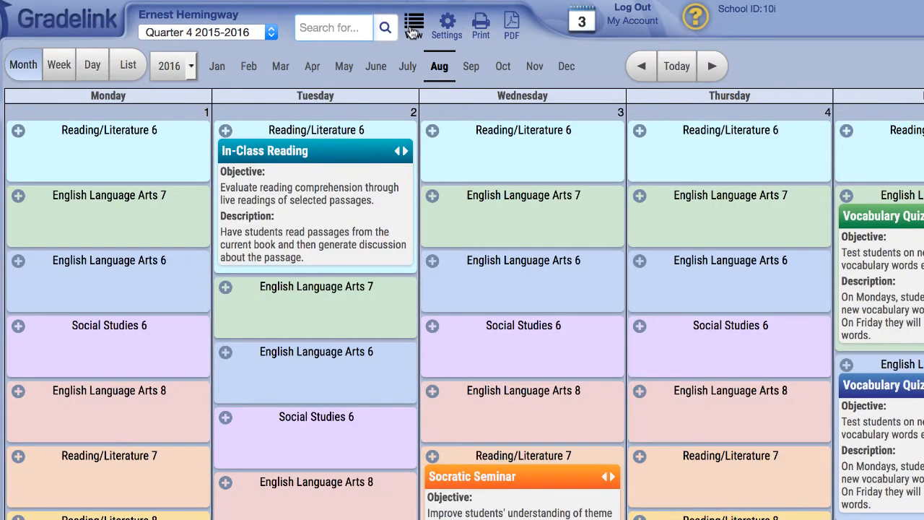
# Hide Social Studies 6 from the August calendar via View, then dismiss Settings unchanged.
pyautogui.click(413, 23)
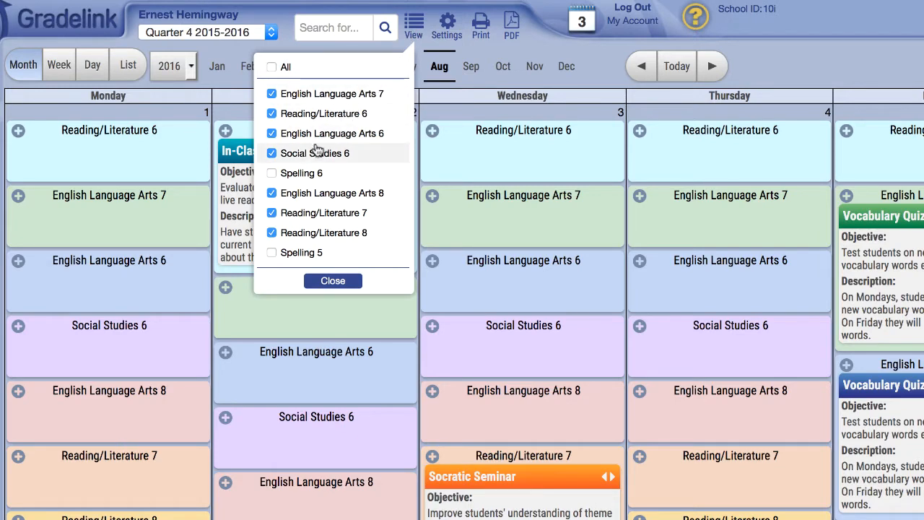
pyautogui.click(272, 153)
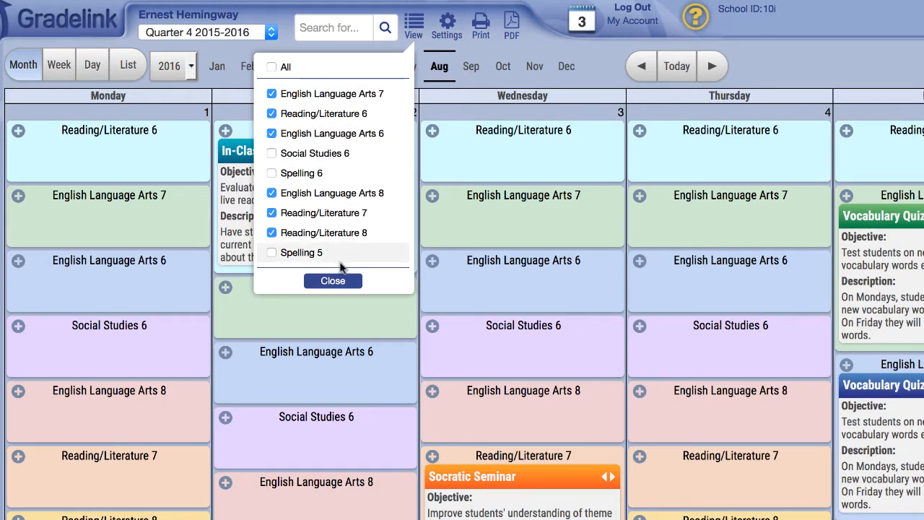
pyautogui.click(332, 280)
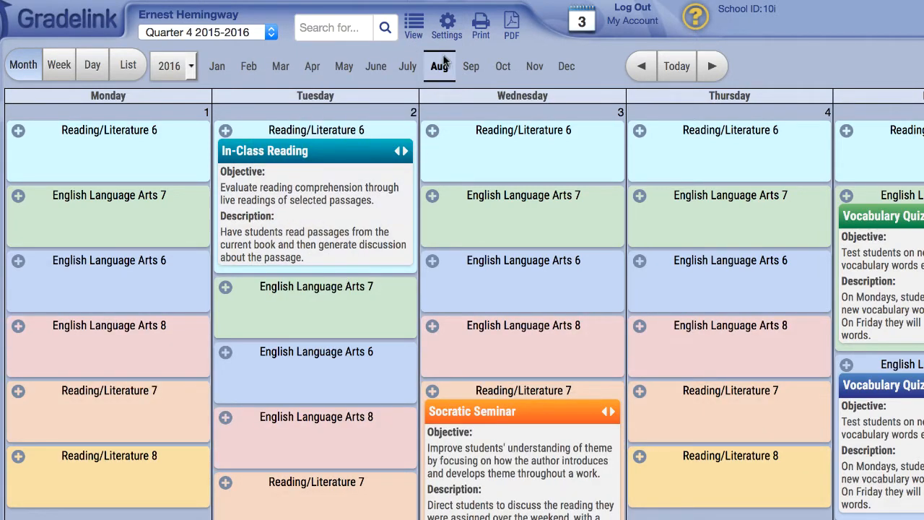
pyautogui.click(447, 23)
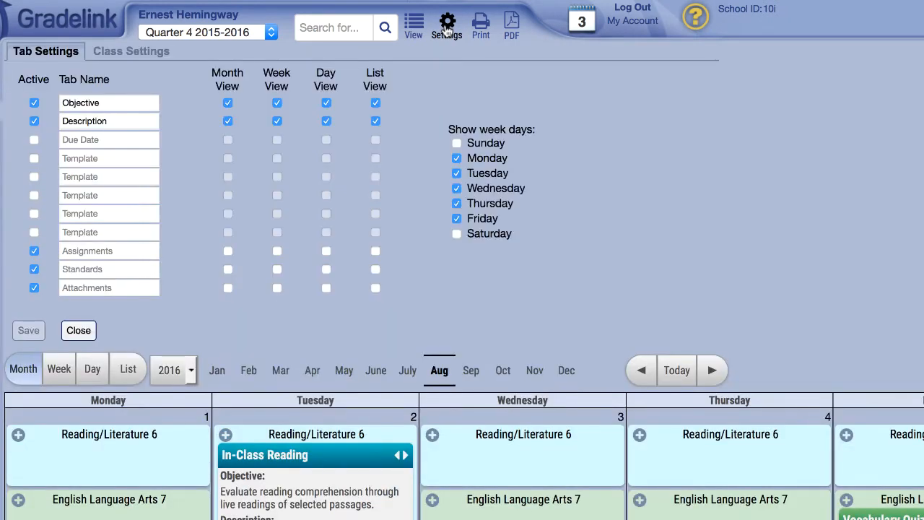
pyautogui.click(78, 329)
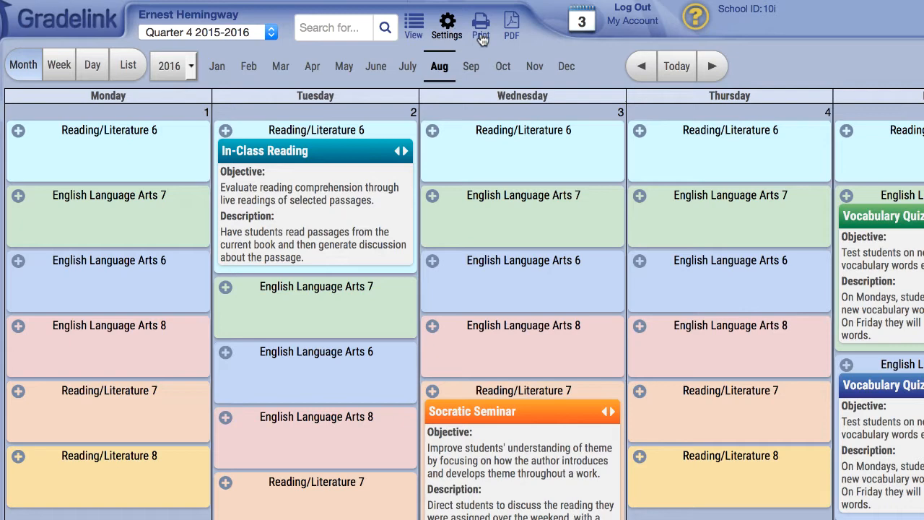
pyautogui.moveTo(513, 29)
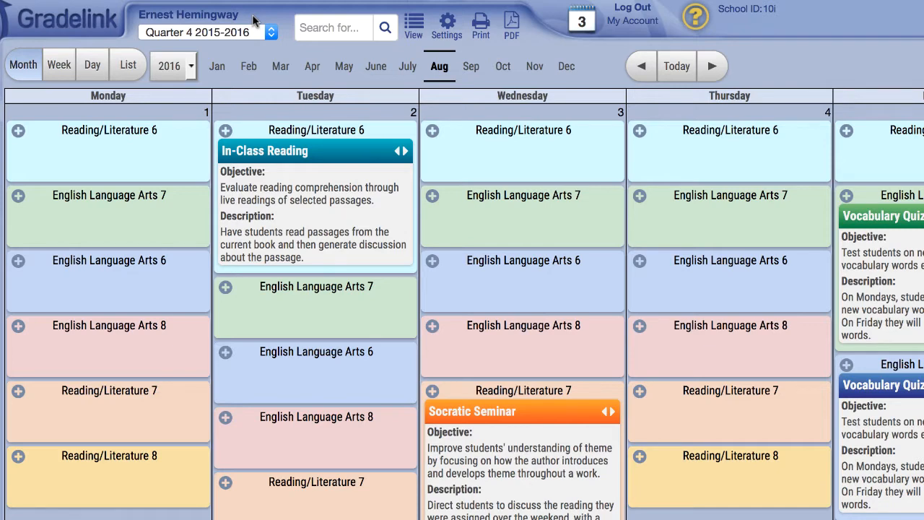
pyautogui.moveTo(79, 50)
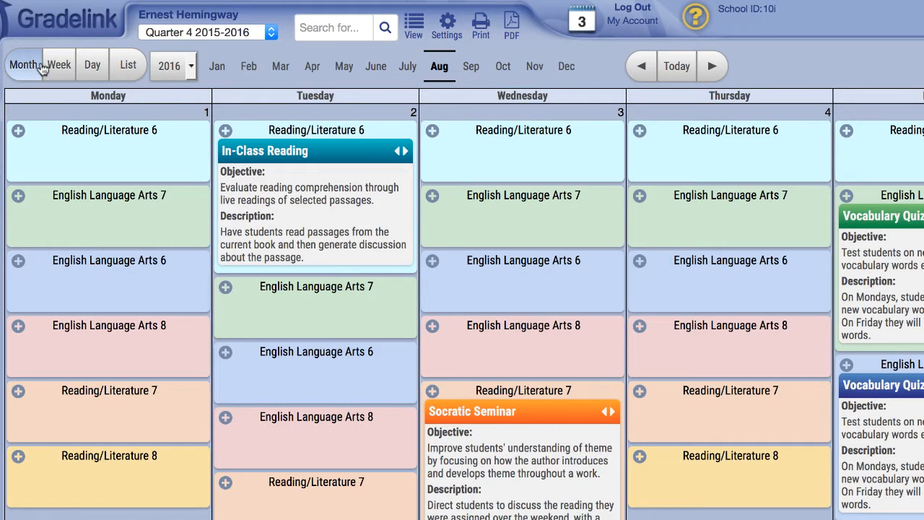
# Switch through Week to Day view for Wednesday, August 3, keeping 2016 as the year.
pyautogui.click(57, 64)
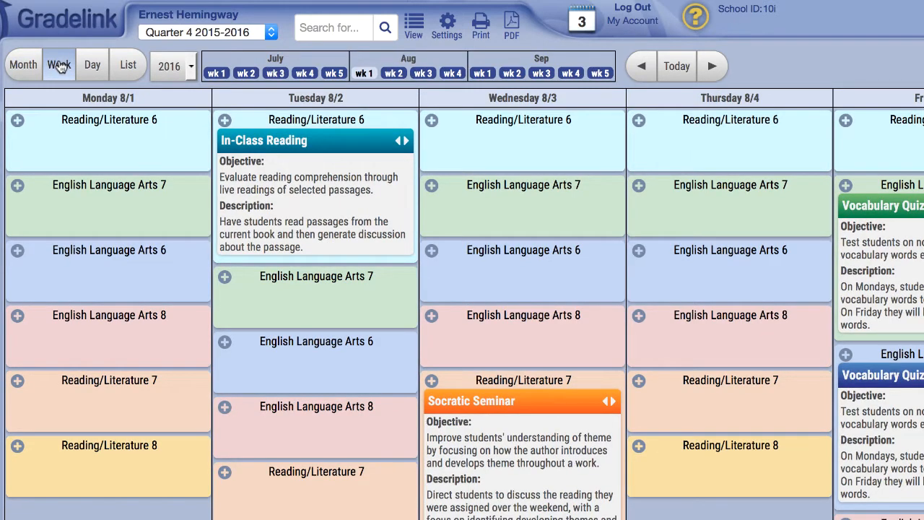
pyautogui.click(93, 64)
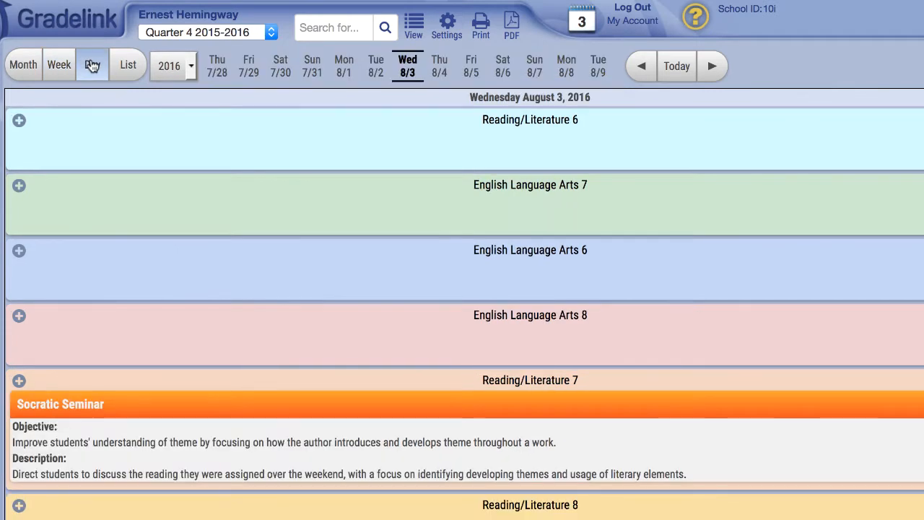
pyautogui.click(174, 66)
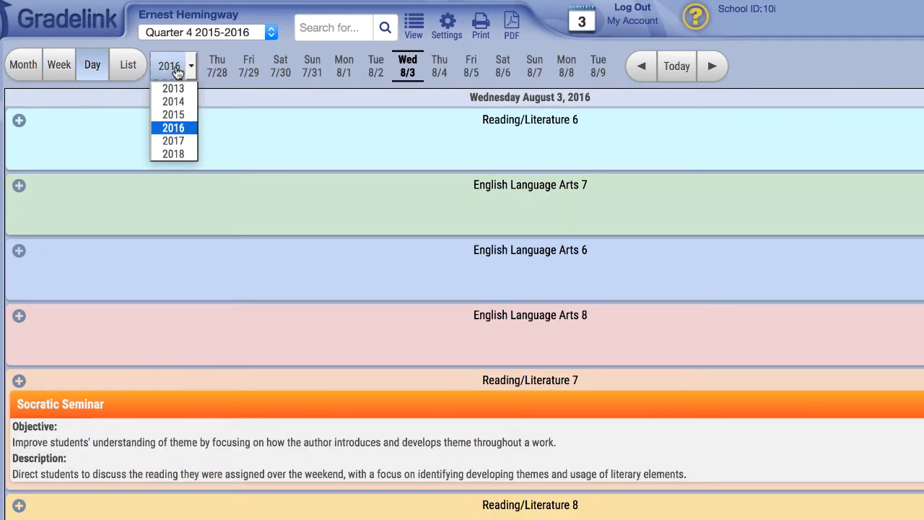
pyautogui.click(173, 67)
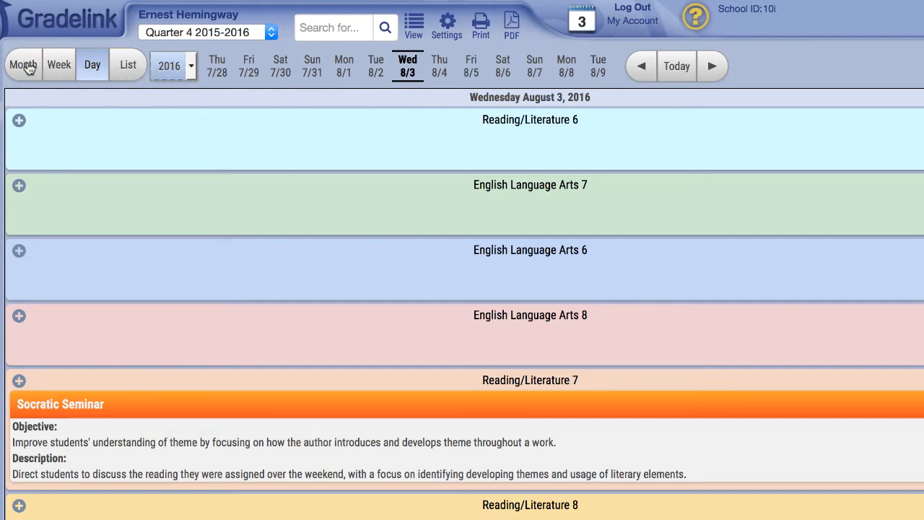
# Cycle through Month and Week layouts and land back on the Wed 8/3/2016 day schedule.
pyautogui.click(23, 64)
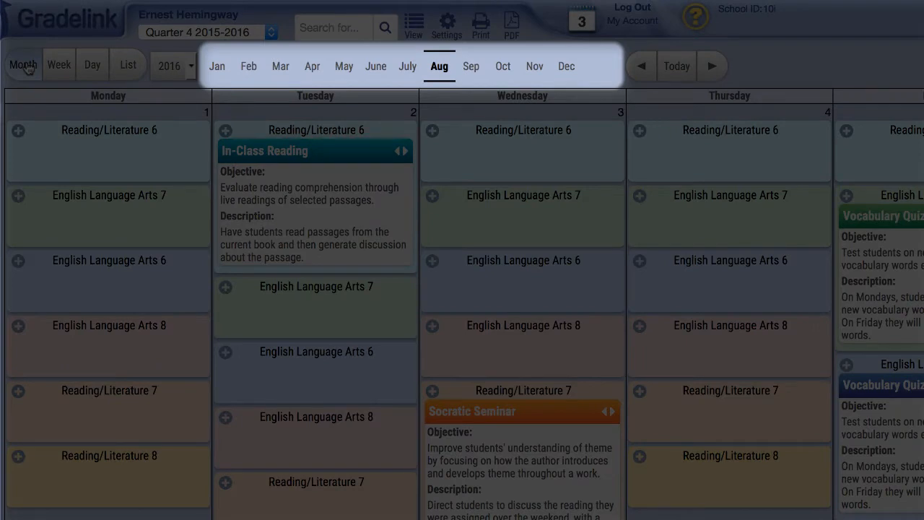
pyautogui.click(58, 64)
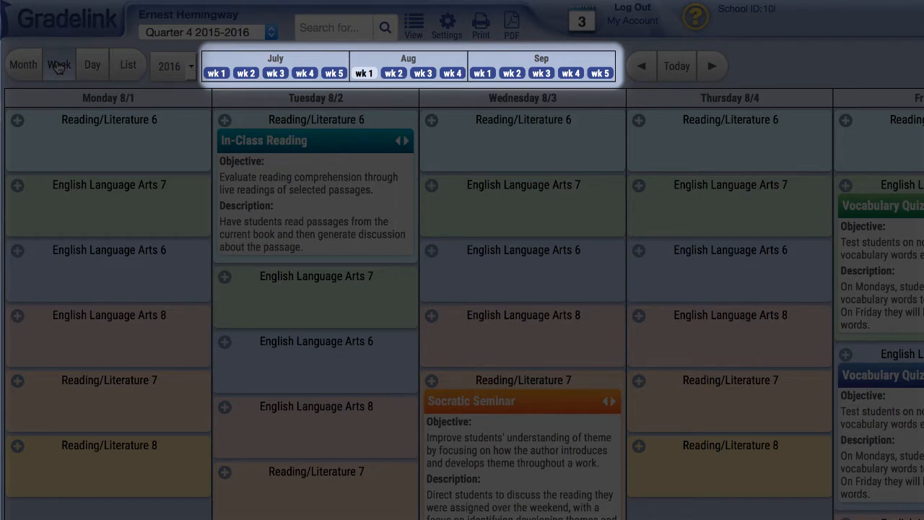
pyautogui.moveTo(93, 65)
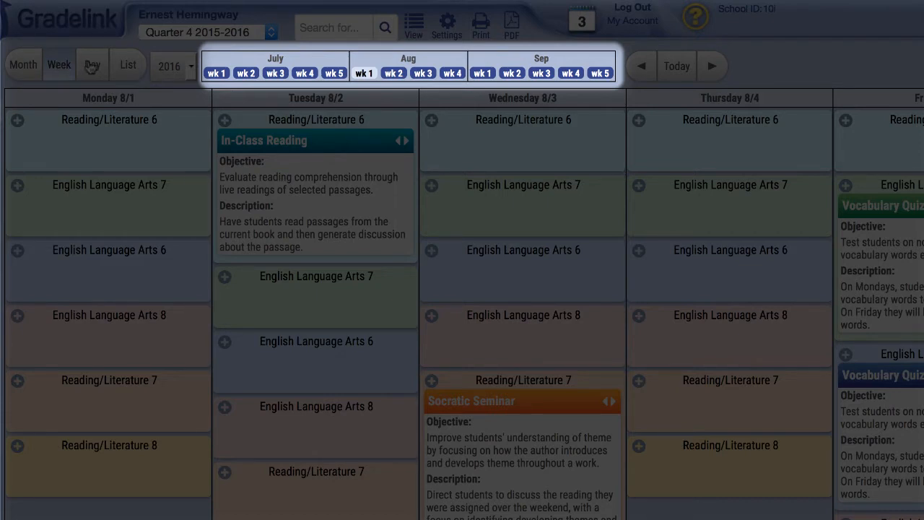
pyautogui.click(92, 64)
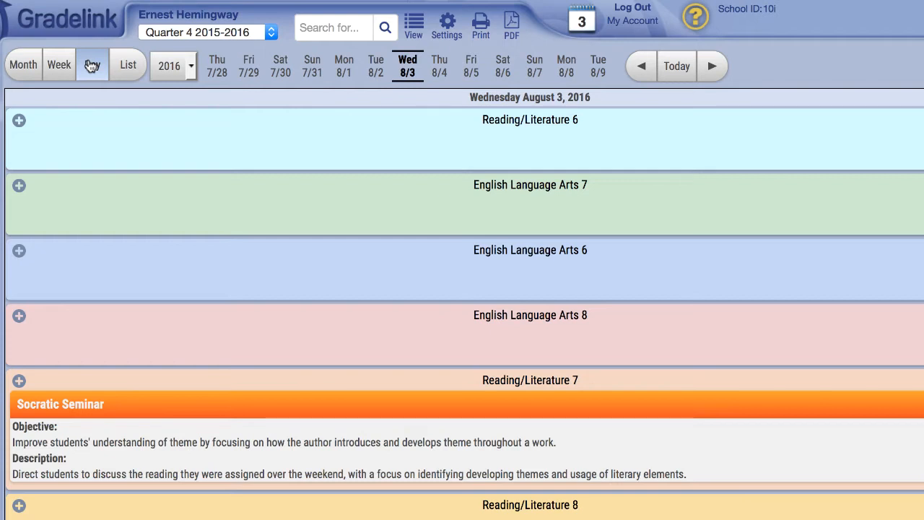
pyautogui.click(93, 63)
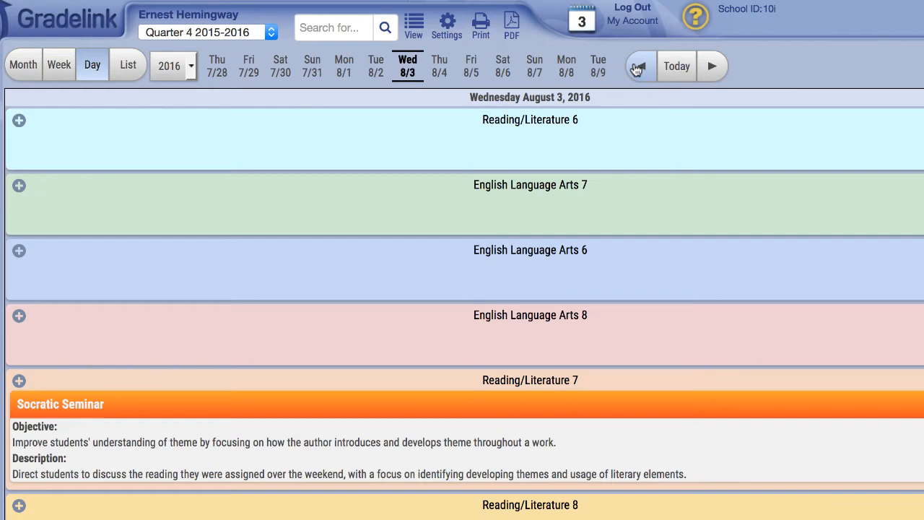
pyautogui.click(711, 67)
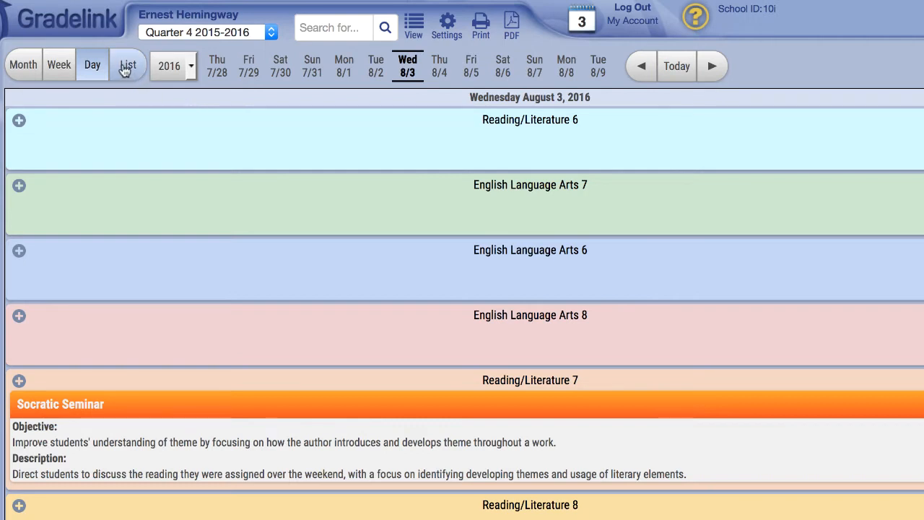
# Show the lesson plans in List view grouped by date, starting Tuesday 03/01/2016.
pyautogui.click(127, 65)
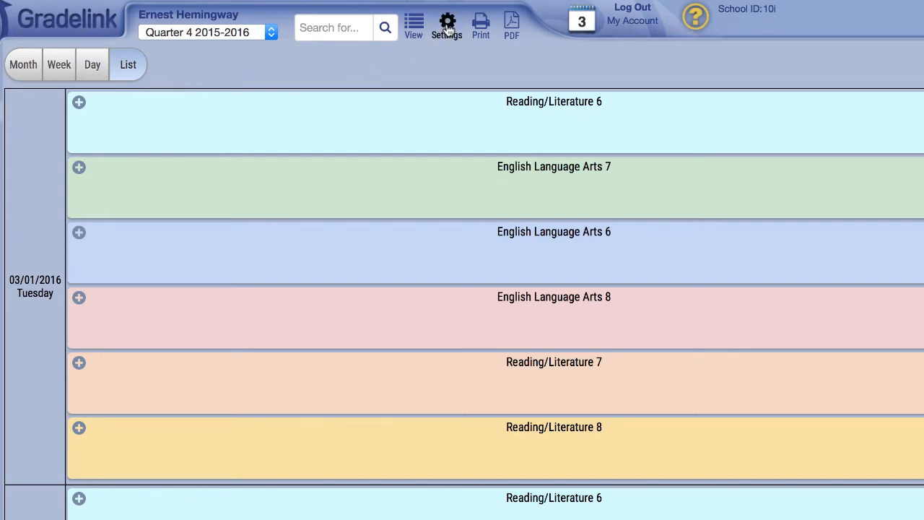
# Bring up the planner's Tab Settings listing active tabs and Monday–Friday display.
pyautogui.click(448, 23)
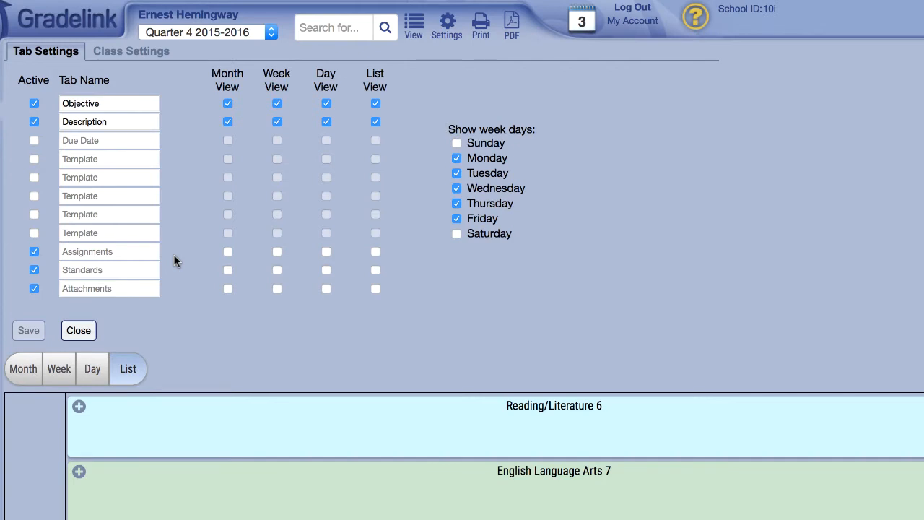
pyautogui.moveTo(104, 179)
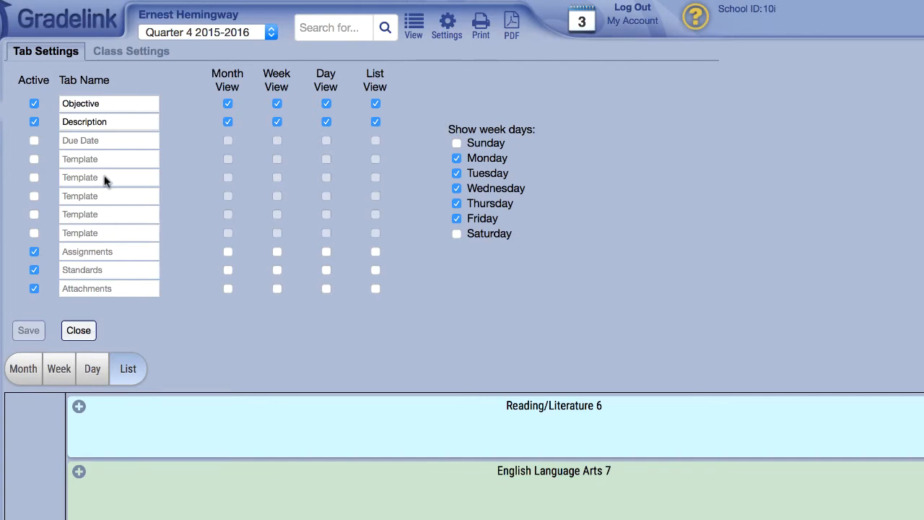
# Enable the Due Date tab in all views with weekends shown, and save the tab settings.
pyautogui.click(35, 140)
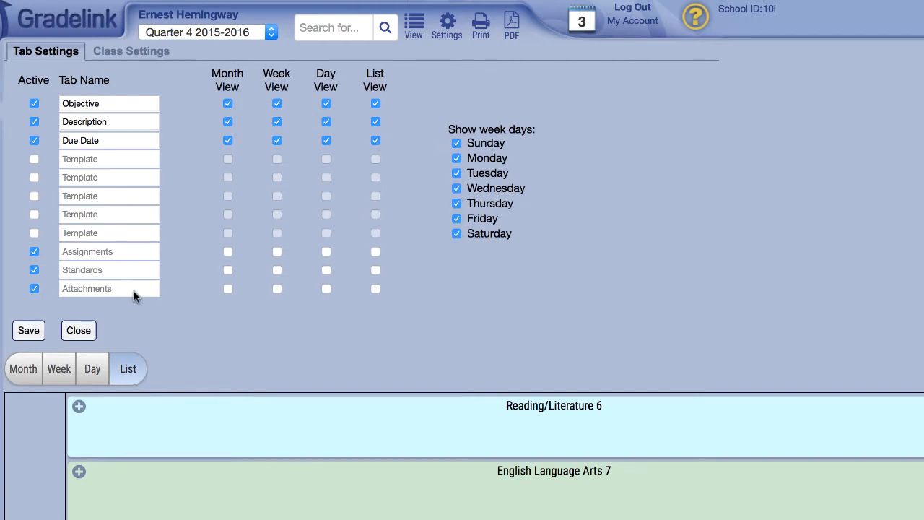
pyautogui.click(29, 329)
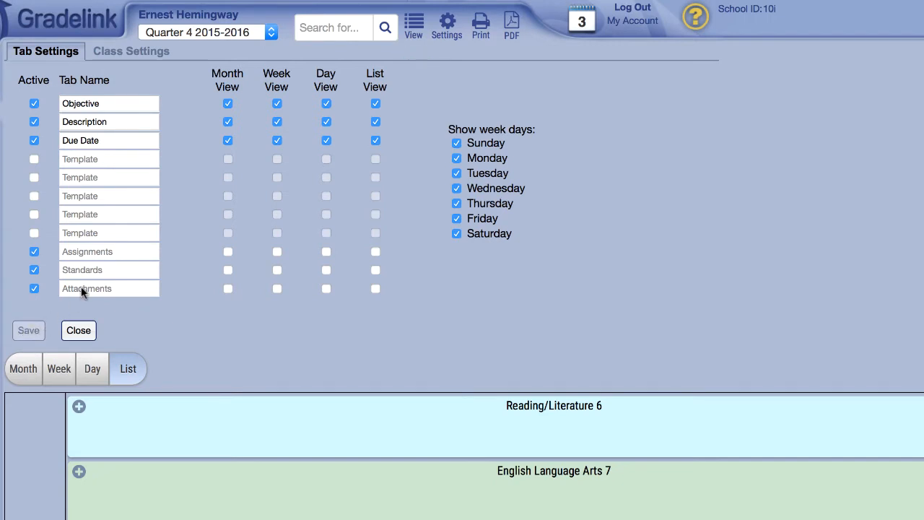
# In Class Settings make English Language Arts 7 repeat bi-weekly, keeping its current colour.
pyautogui.click(130, 50)
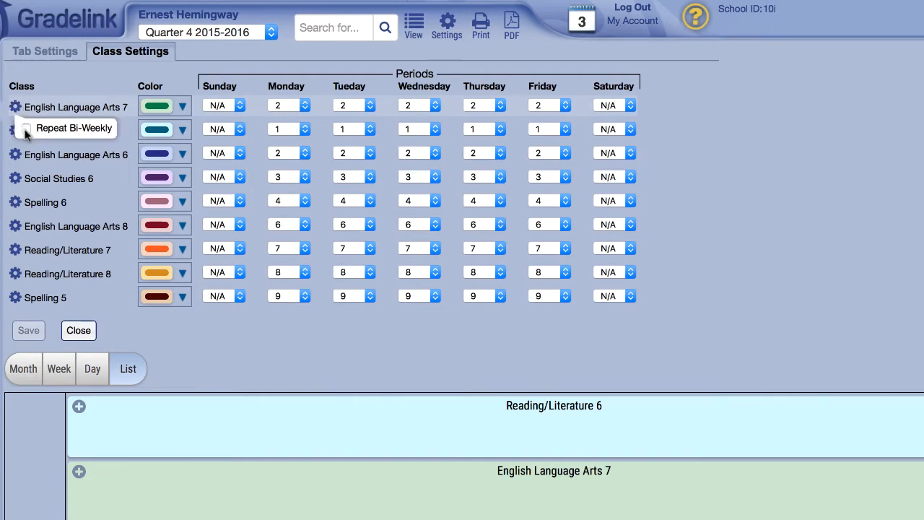
pyautogui.click(26, 127)
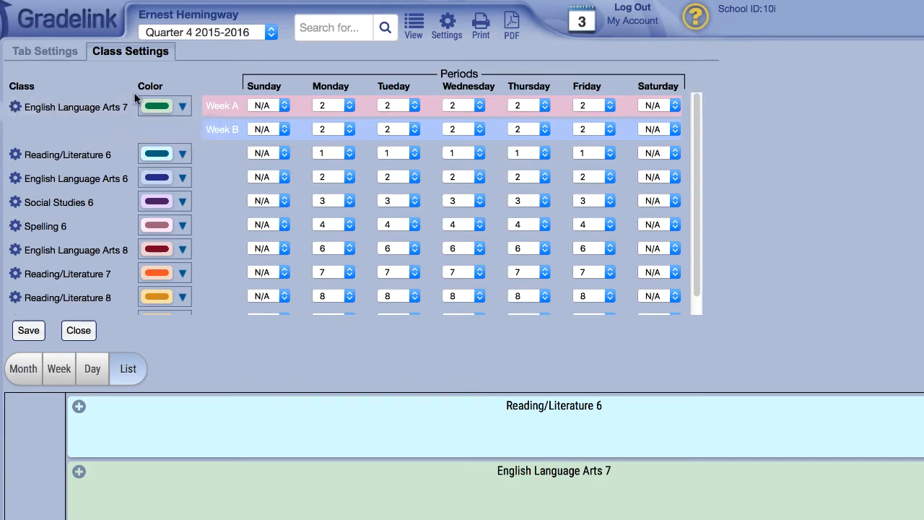
pyautogui.click(182, 107)
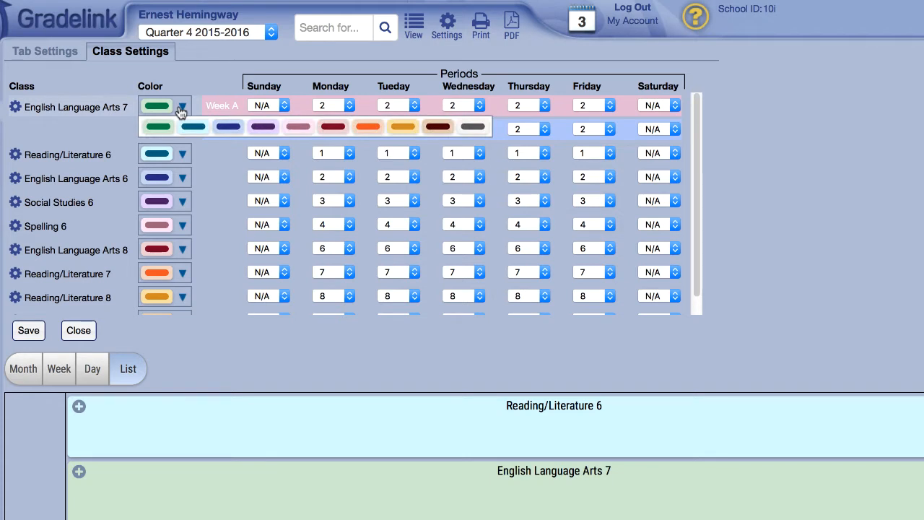
pyautogui.click(156, 127)
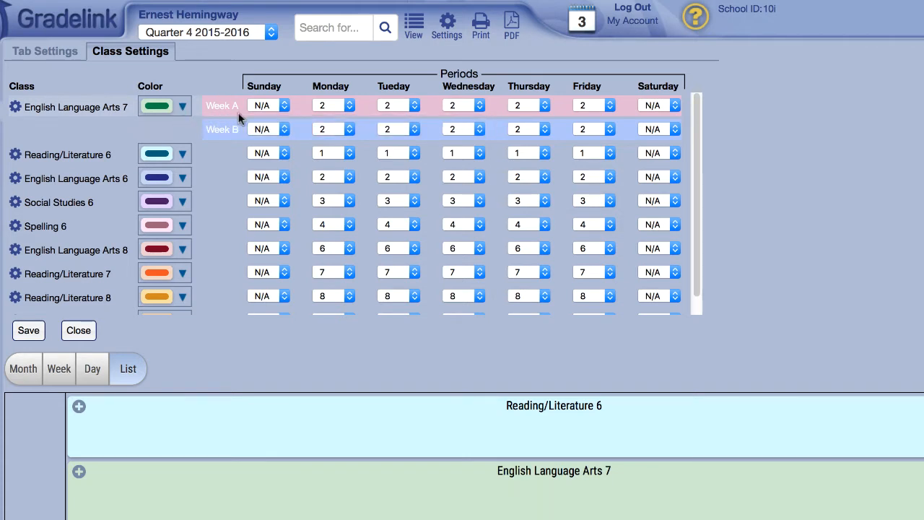
pyautogui.click(349, 105)
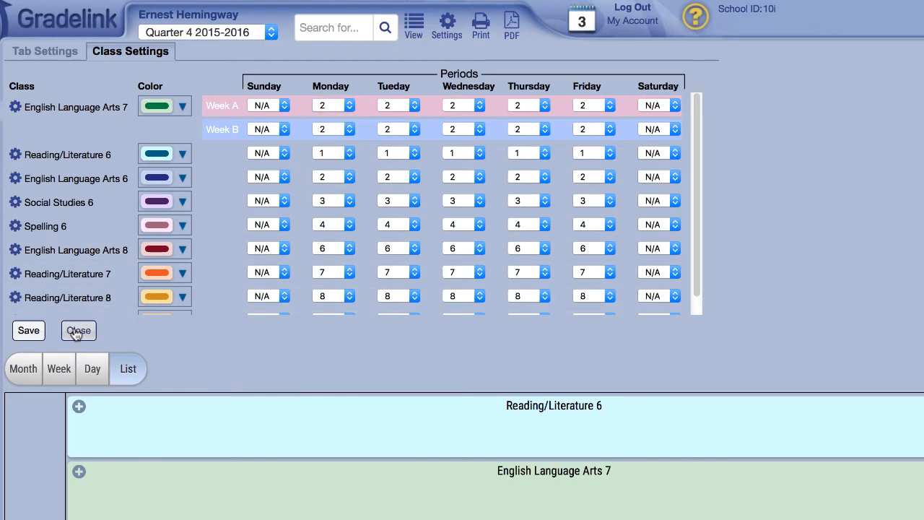
# Close the settings and return to the August 2016 month calendar showing Due Date fields.
pyautogui.click(78, 329)
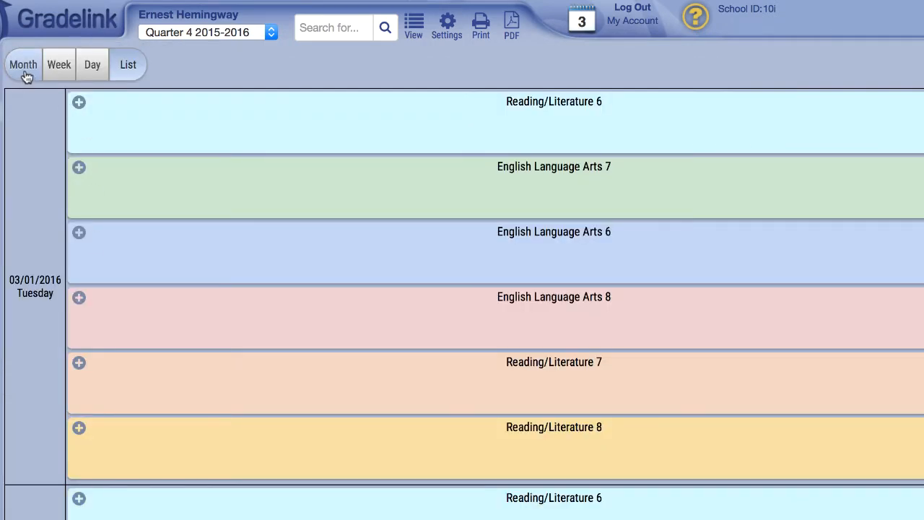
pyautogui.click(23, 63)
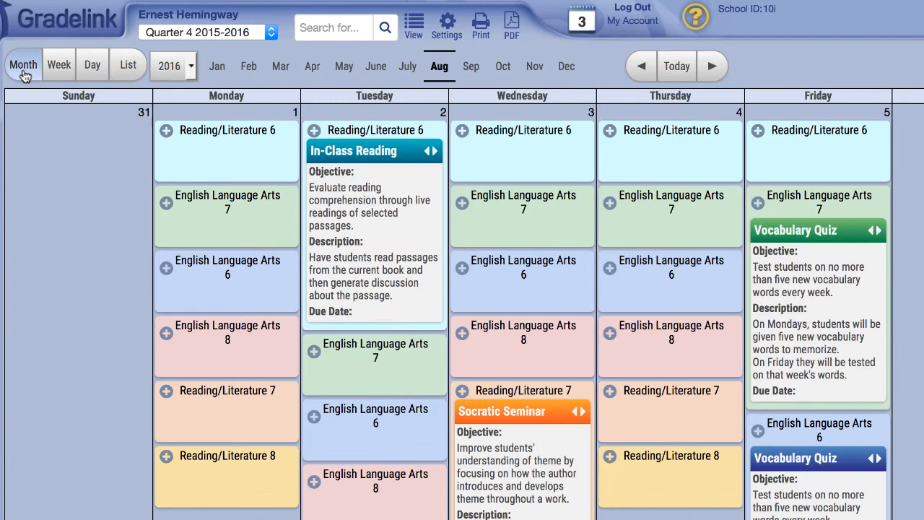
pyautogui.moveTo(455, 202)
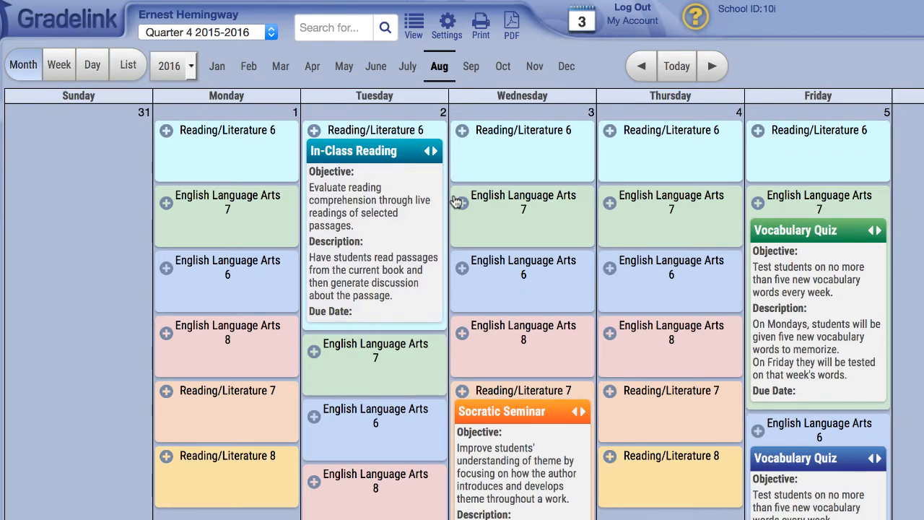
pyautogui.moveTo(463, 203)
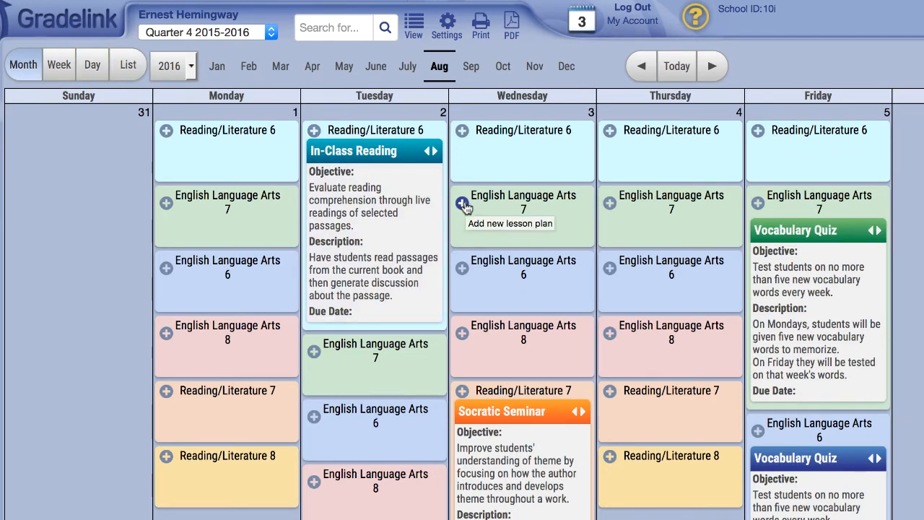
# Add an English Language Arts 7 lesson plan on Wednesday, August 3 titled 'Catcher in the Rye'.
pyautogui.click(462, 203)
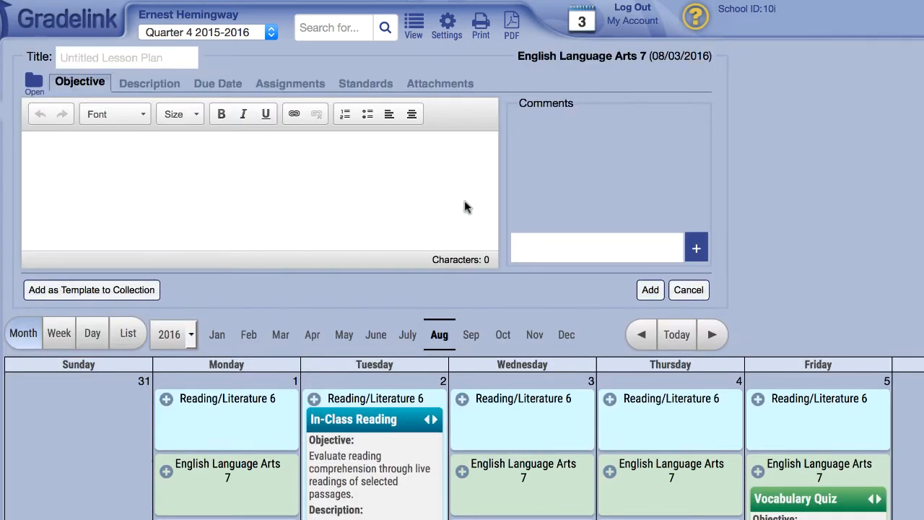
pyautogui.moveTo(465, 202)
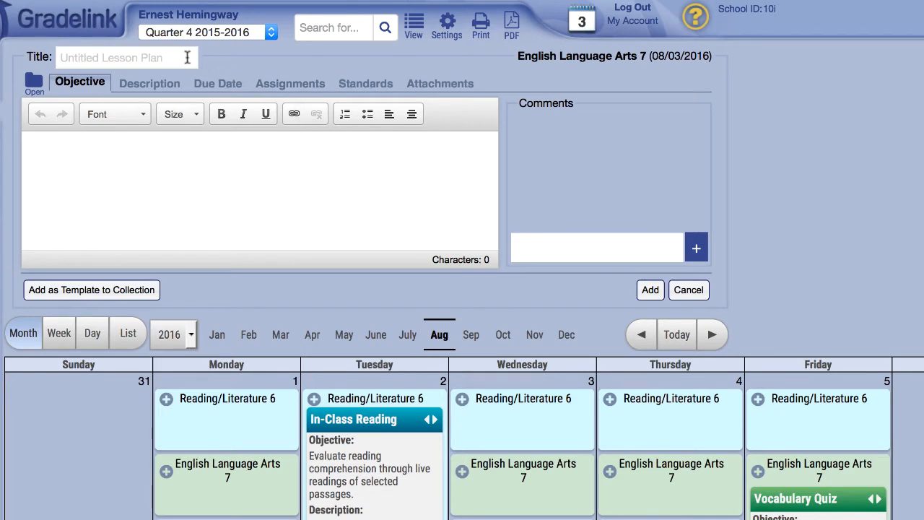
pyautogui.write('Catcher in the Rye')
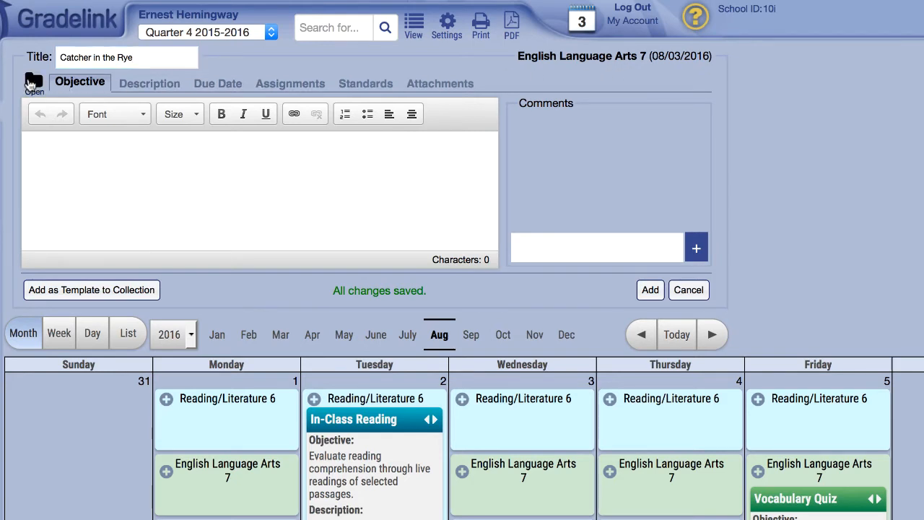
pyautogui.moveTo(34, 81)
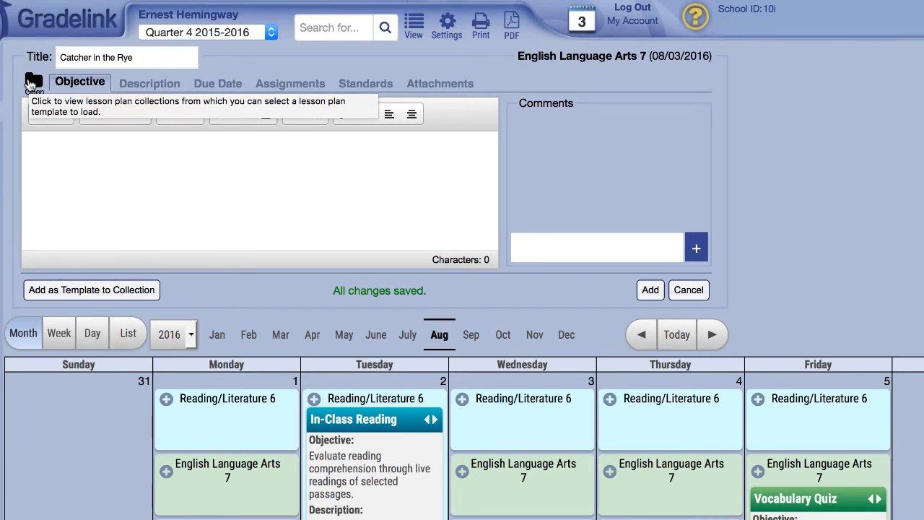
pyautogui.click(35, 81)
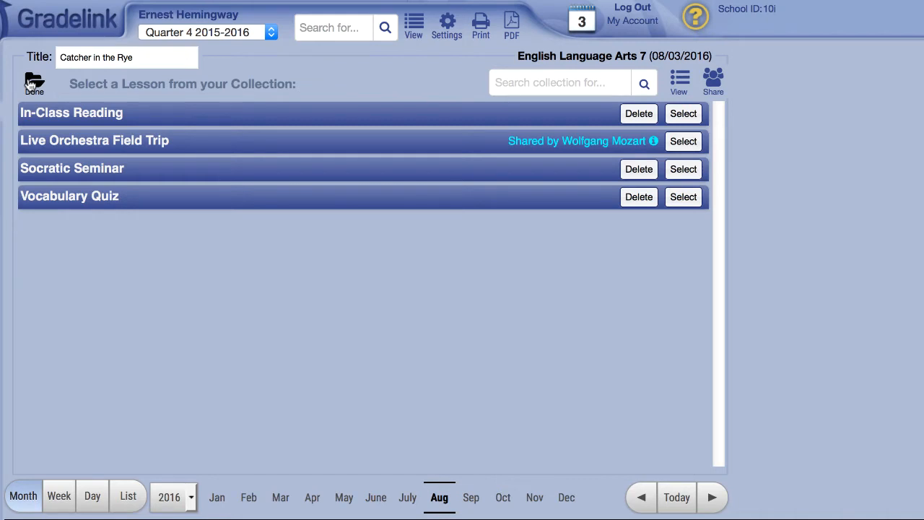
pyautogui.click(682, 113)
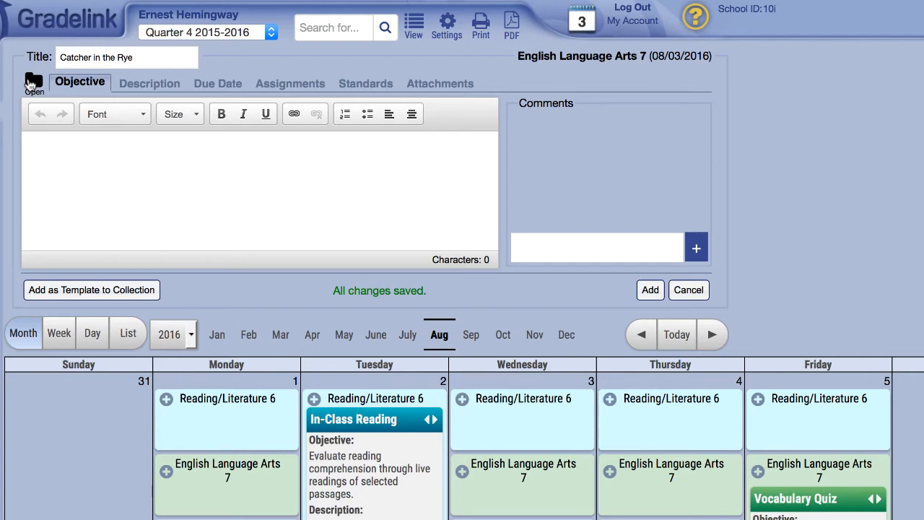
pyautogui.moveTo(98, 92)
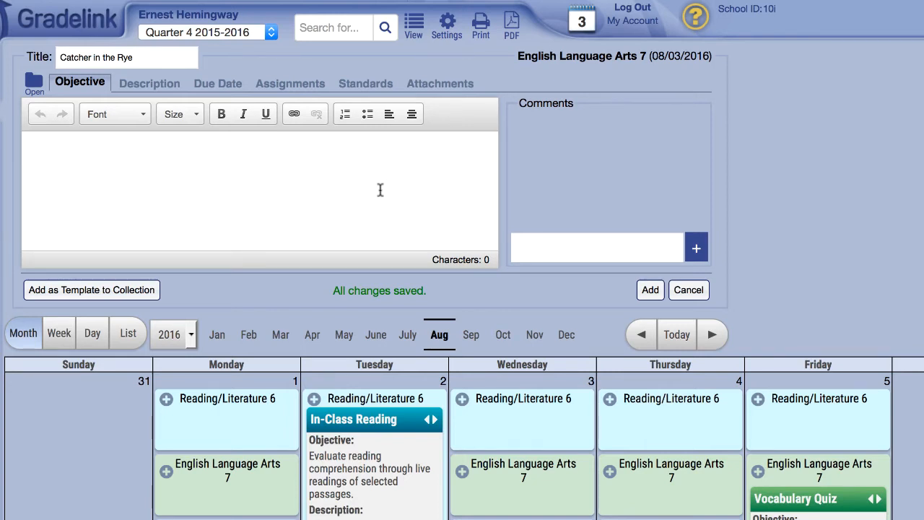
pyautogui.moveTo(535, 241)
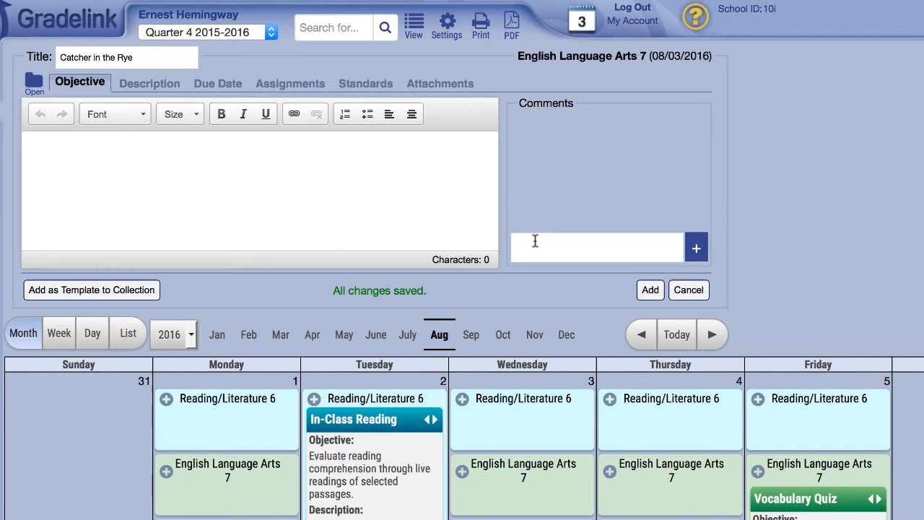
# Post the comment 'Great book!' on the Catcher in the Rye lesson plan.
pyautogui.write('Great book!')
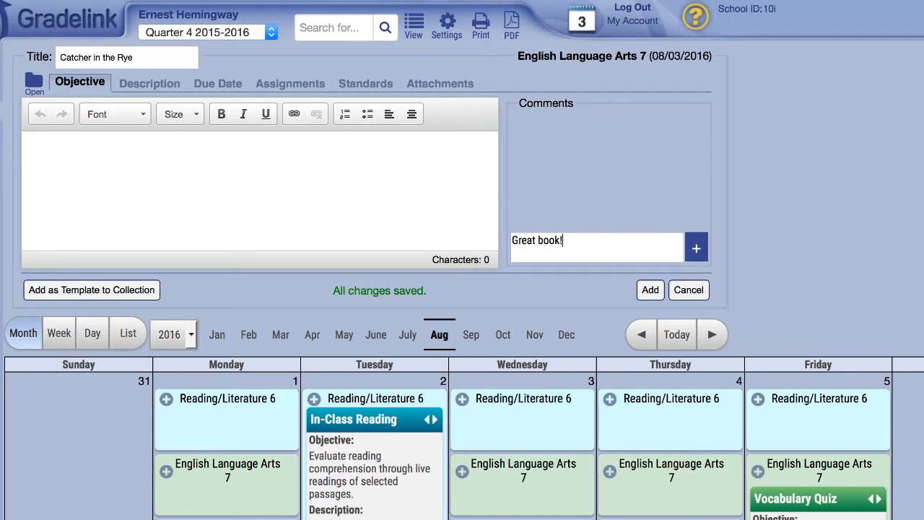
pyautogui.click(697, 248)
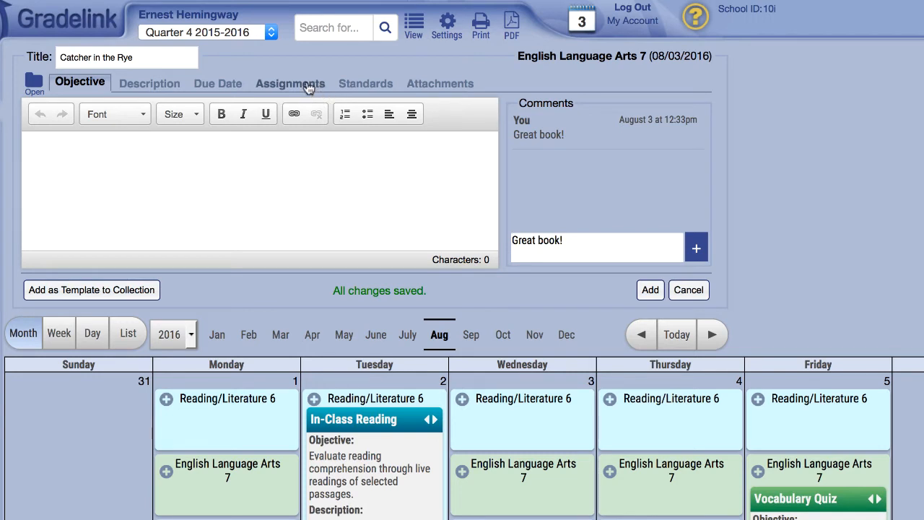
pyautogui.click(289, 83)
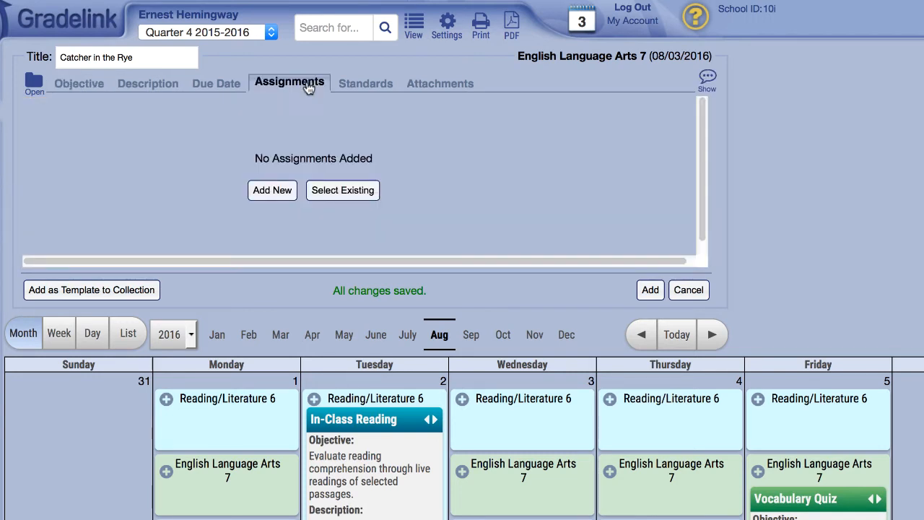
pyautogui.moveTo(341, 147)
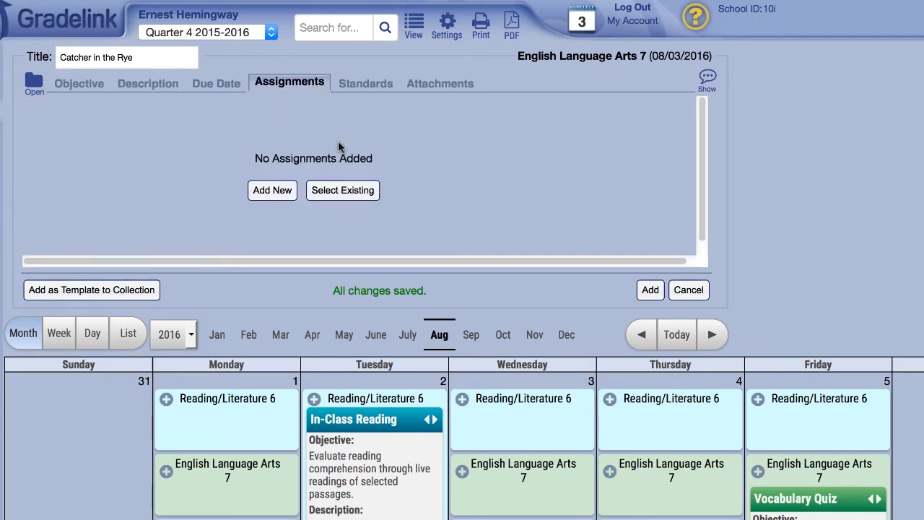
pyautogui.moveTo(295, 213)
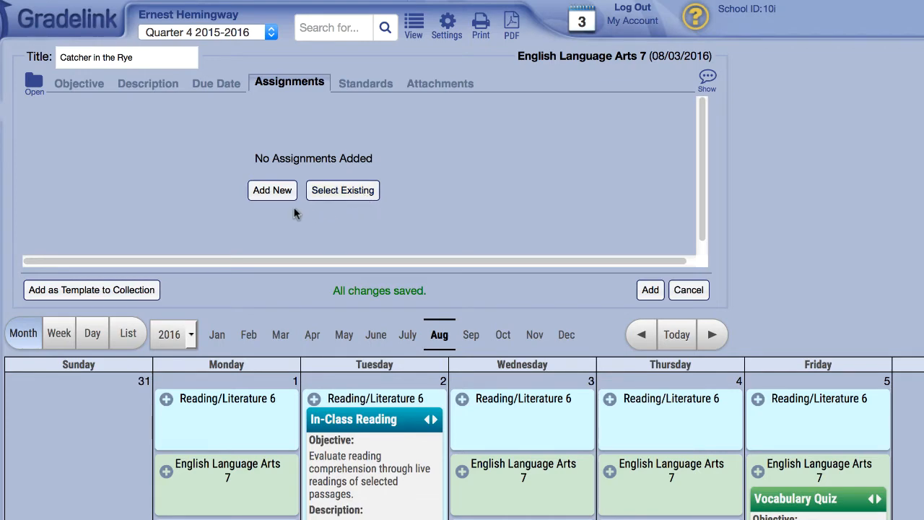
pyautogui.click(271, 190)
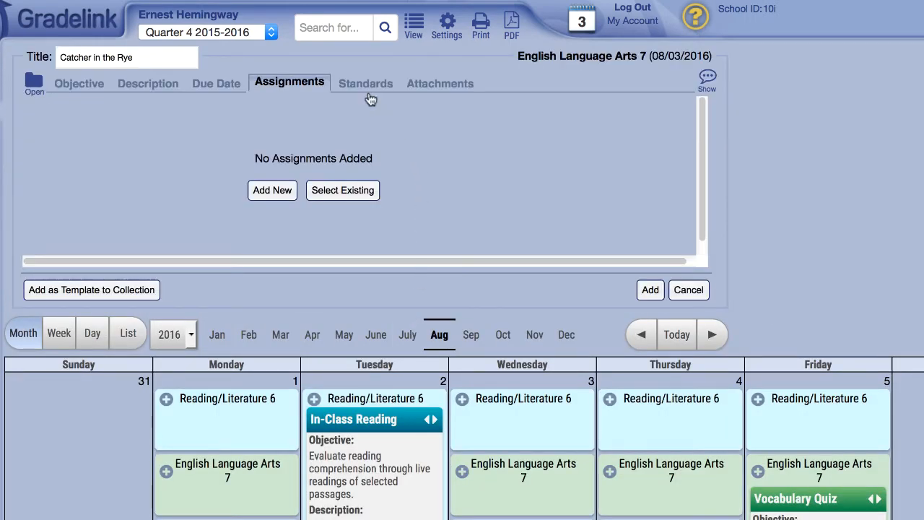
# Attach standard 6.L.1, Conventions of Standard English, to the plan from the standards list.
pyautogui.click(364, 82)
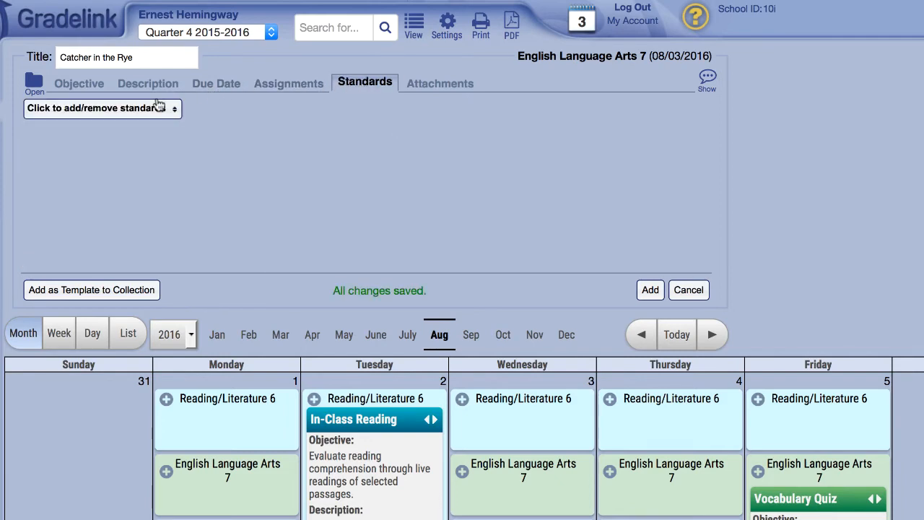
pyautogui.click(101, 107)
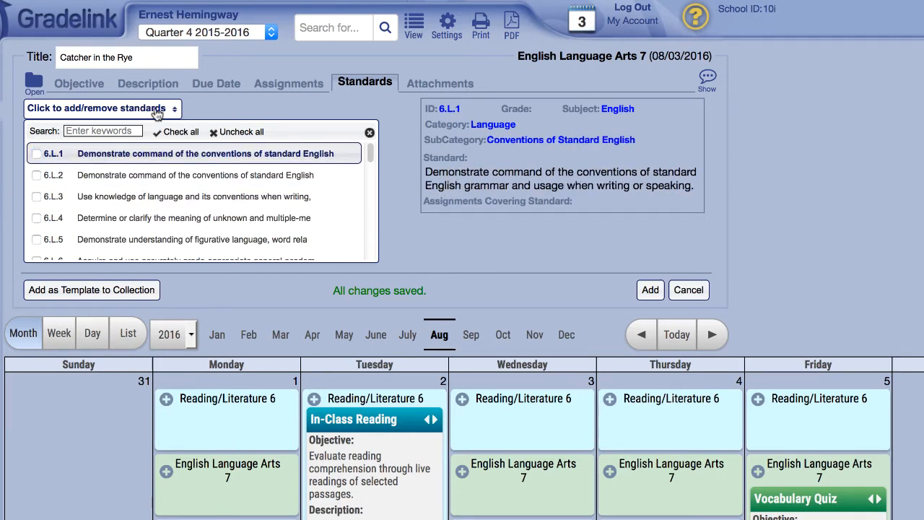
pyautogui.click(103, 108)
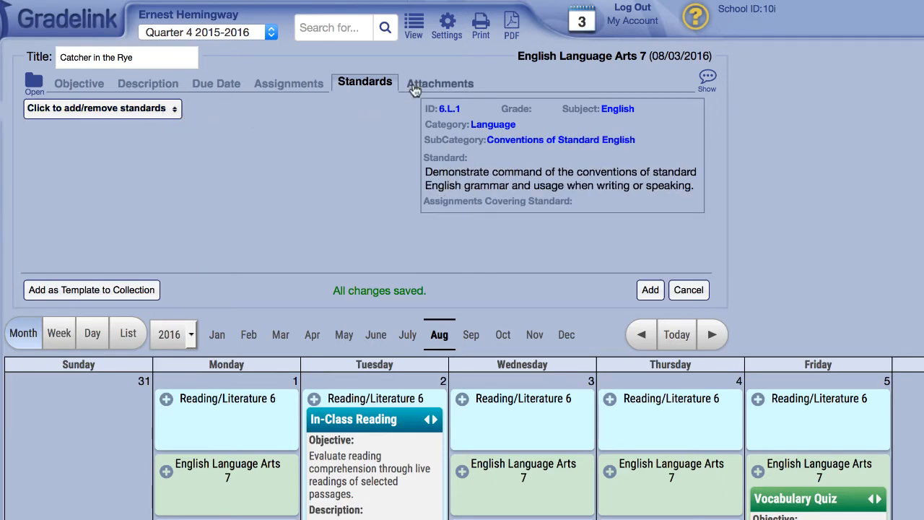
# Upload catcherintherye-cover.gif from the Desktop as an attachment to the plan.
pyautogui.click(439, 83)
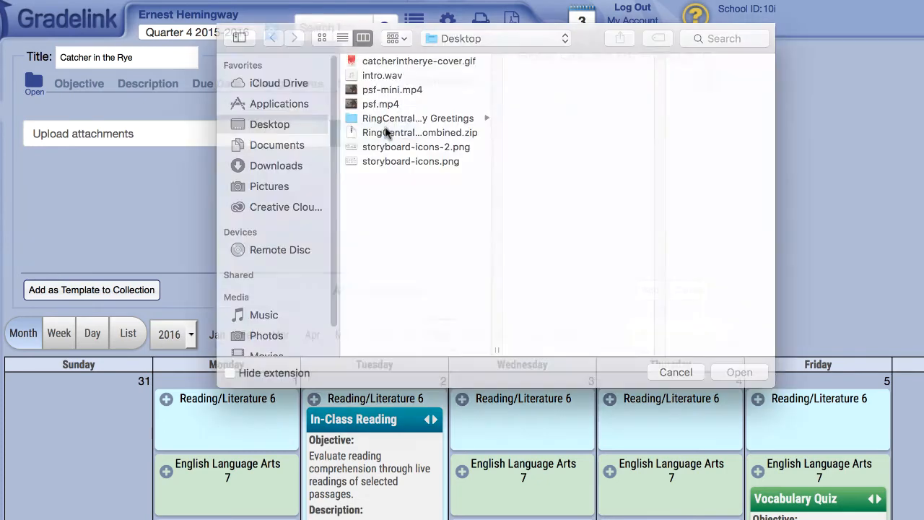
pyautogui.click(419, 60)
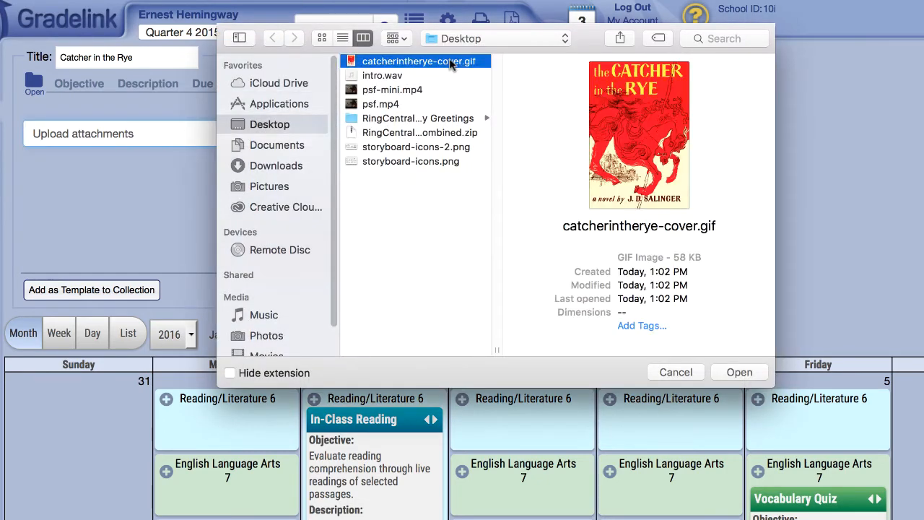
pyautogui.click(739, 372)
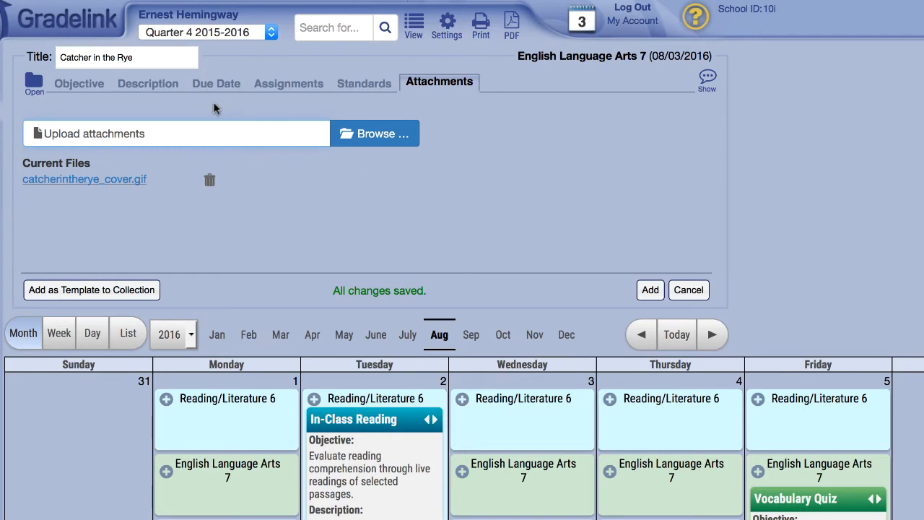
pyautogui.click(80, 83)
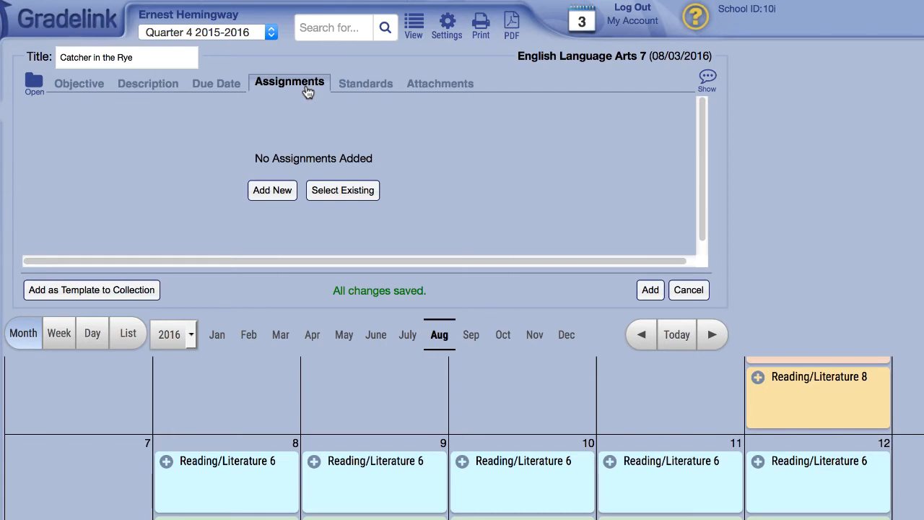
pyautogui.moveTo(708, 79)
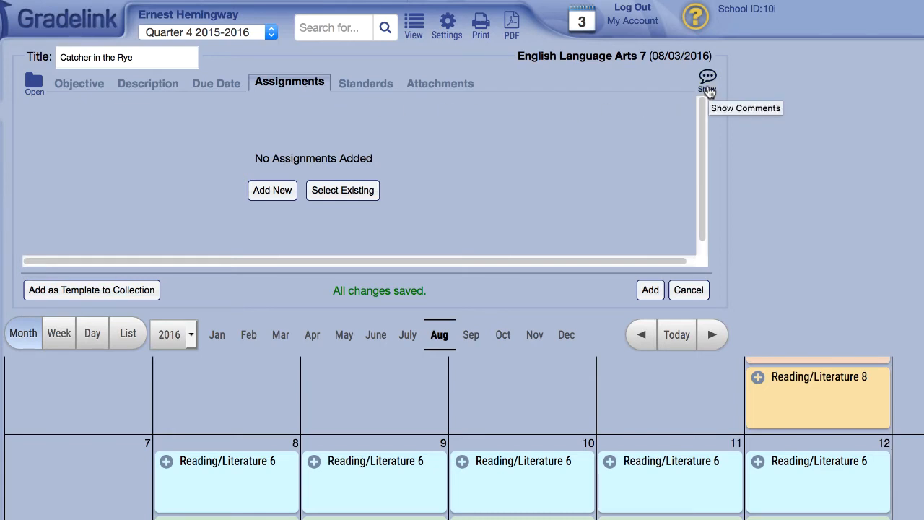
# Show the plan's comments, then add the Catcher in the Rye plan to the calendar.
pyautogui.click(708, 80)
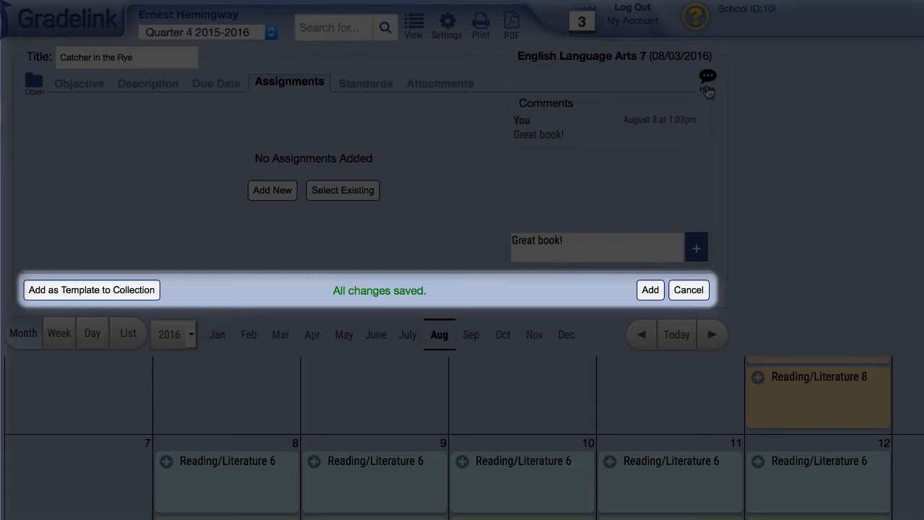
pyautogui.click(708, 80)
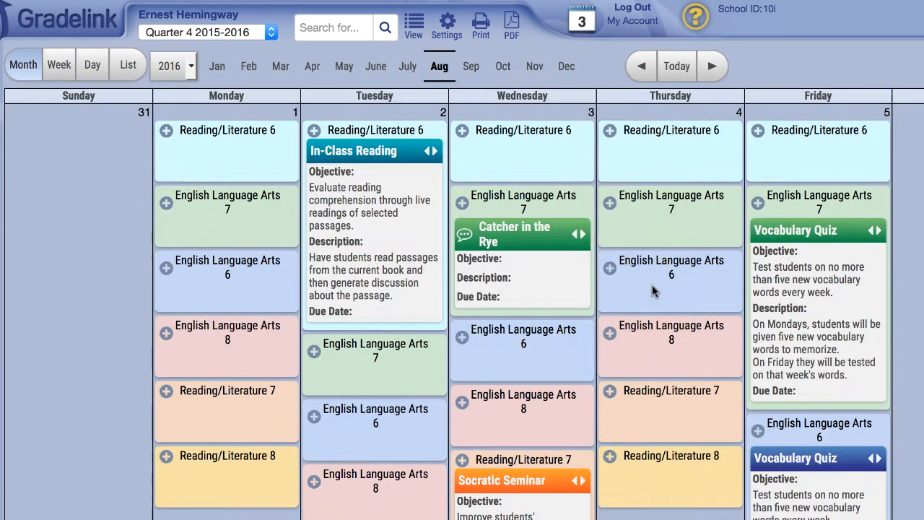
pyautogui.moveTo(624, 269)
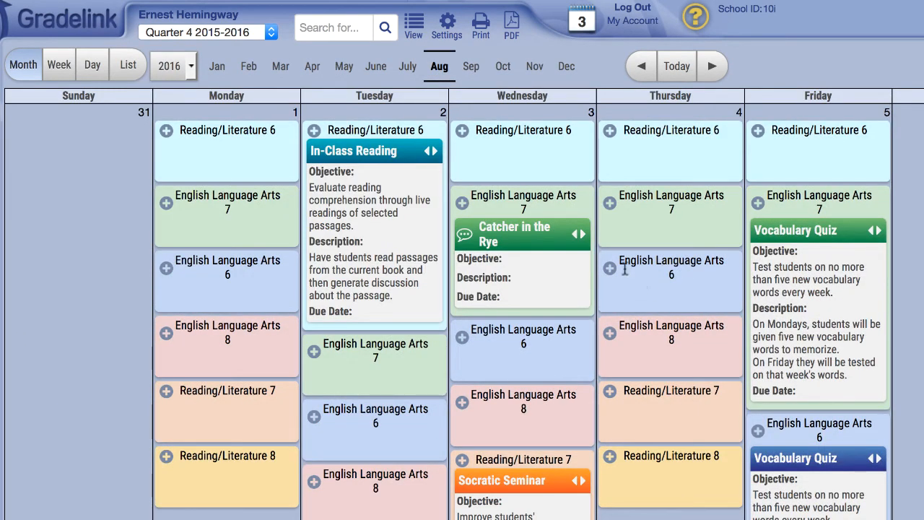
pyautogui.moveTo(536, 267)
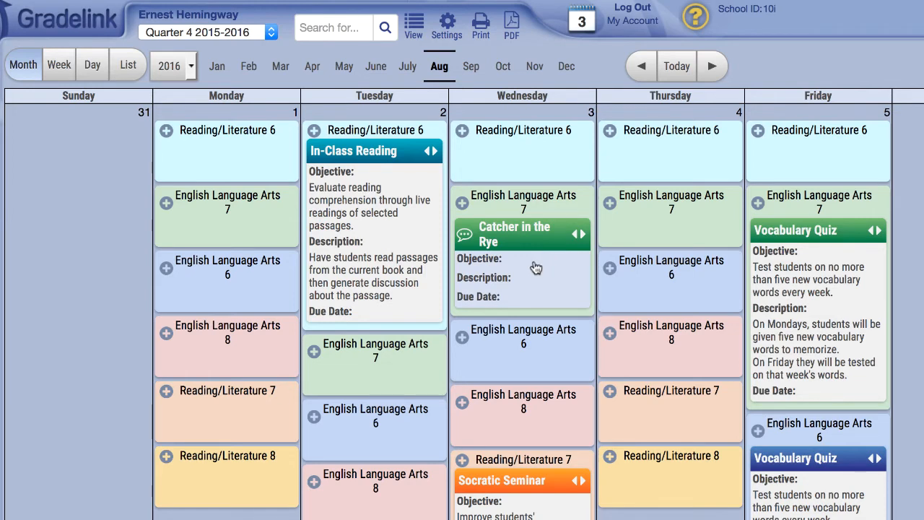
# Reopen the Catcher in the Rye plan from the Wednesday, August 3 calendar entry.
pyautogui.click(514, 234)
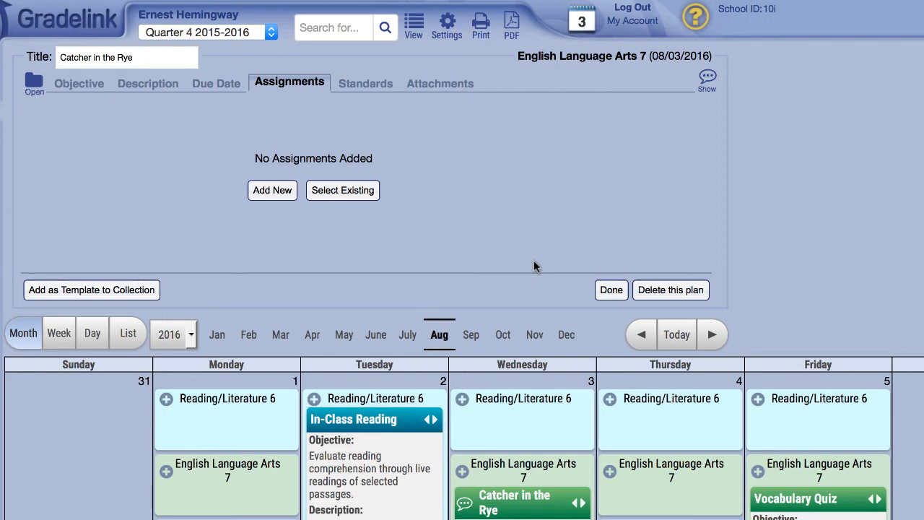
# Enter the objective 'Complete book in less than 8 weeks' and finish editing the plan.
pyautogui.click(80, 82)
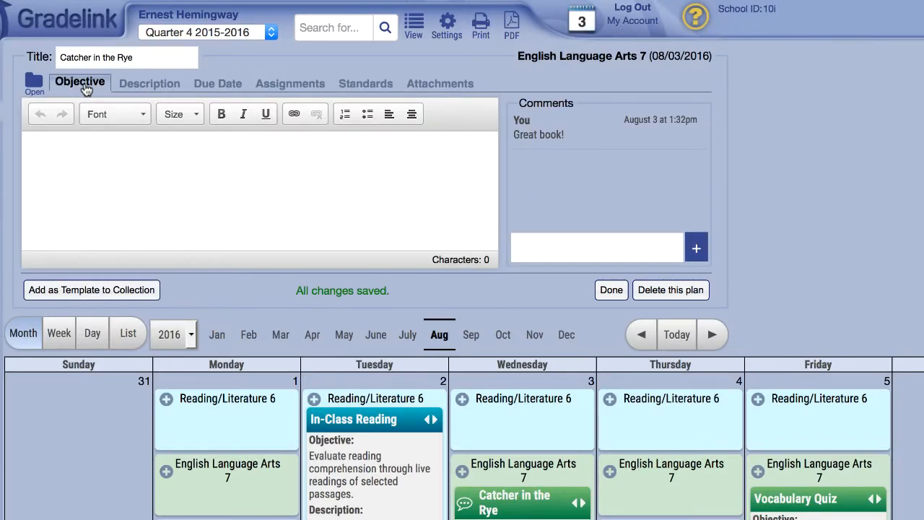
pyautogui.write('Complete book in less than 8 weeks')
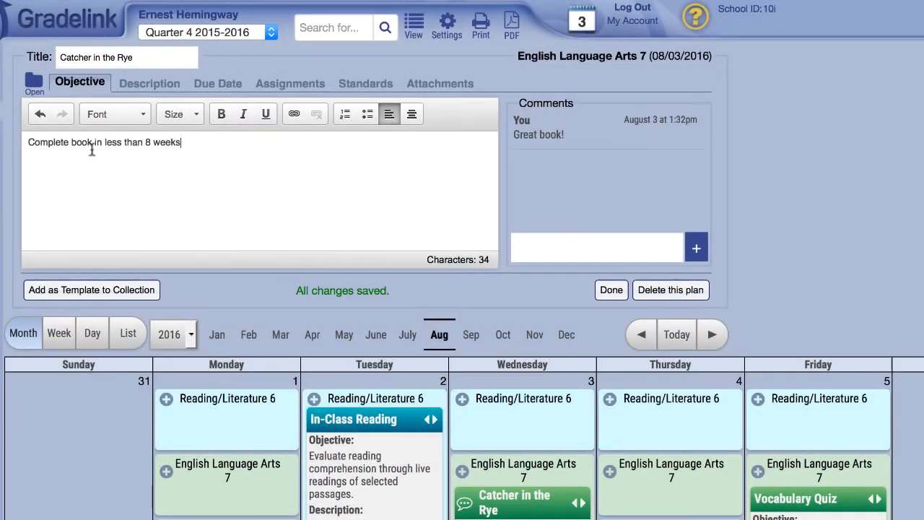
pyautogui.click(611, 289)
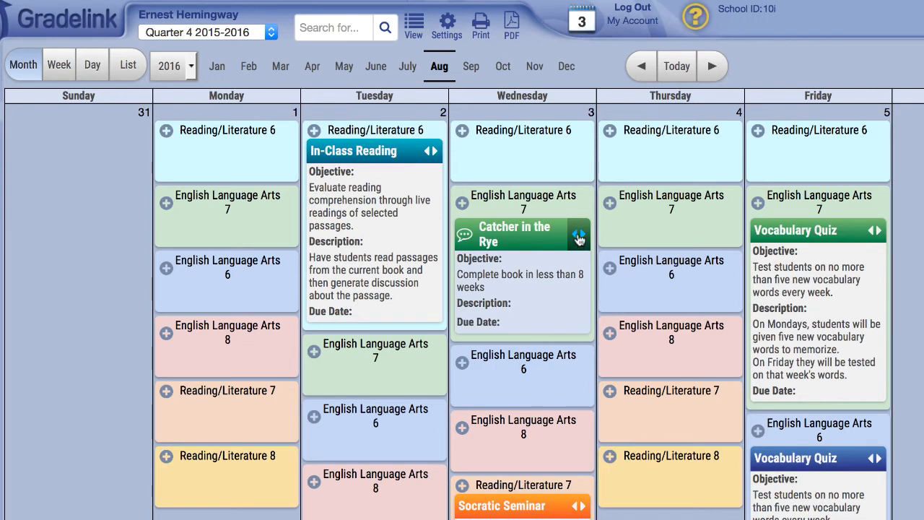
# Copy the whole Catcher in the Rye plan, all parts included, from its actions menu.
pyautogui.click(580, 234)
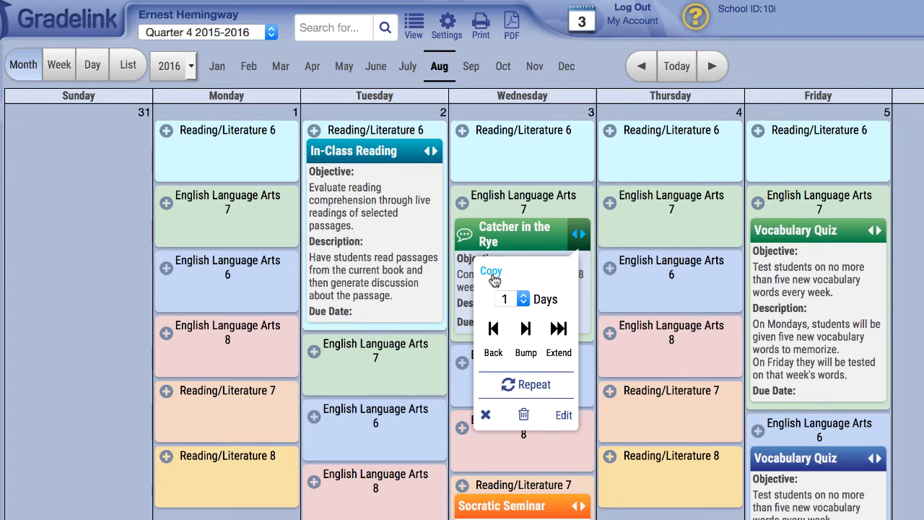
pyautogui.click(491, 271)
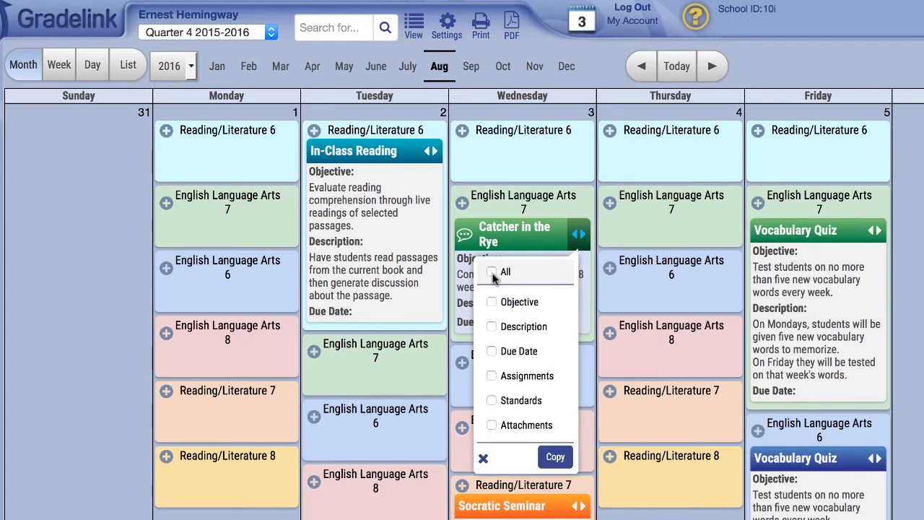
pyautogui.click(491, 272)
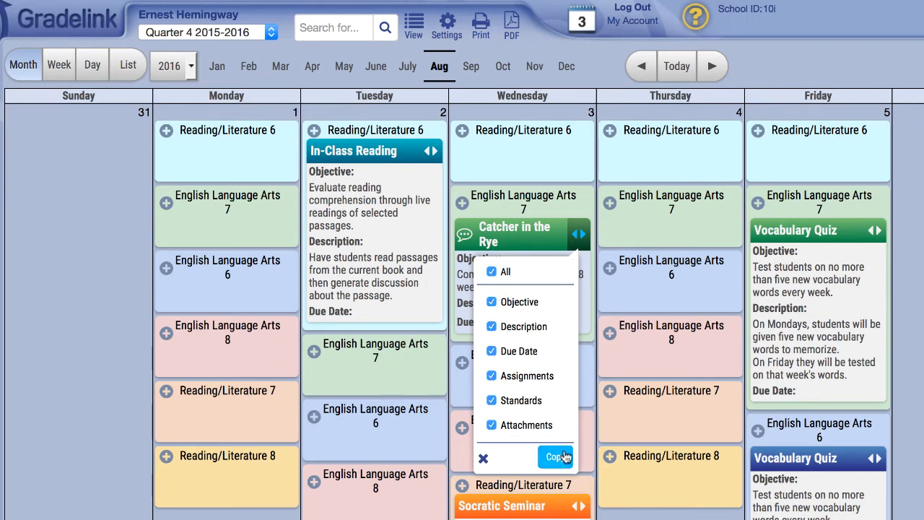
pyautogui.click(554, 456)
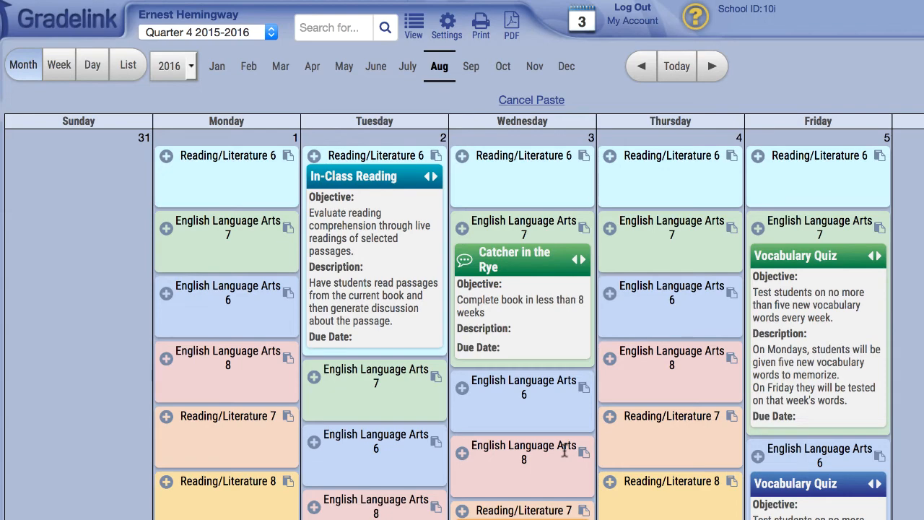
pyautogui.moveTo(565, 450)
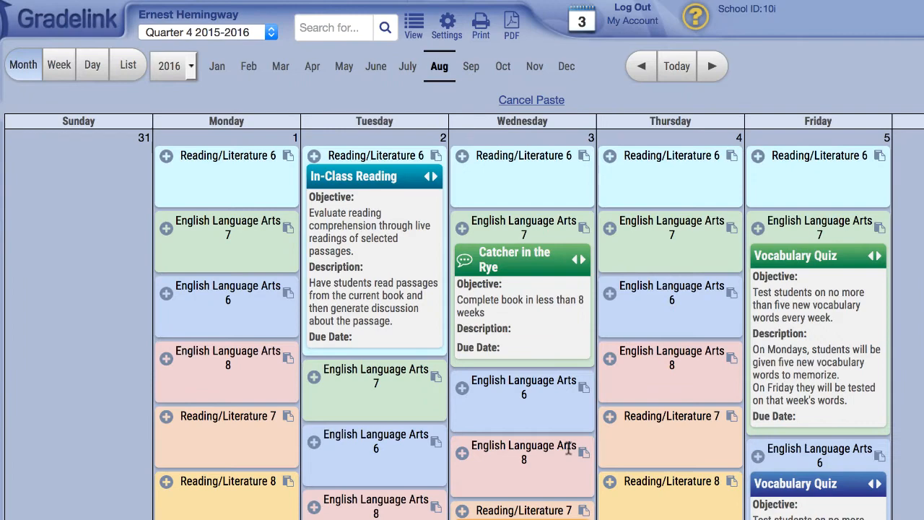
pyautogui.moveTo(733, 230)
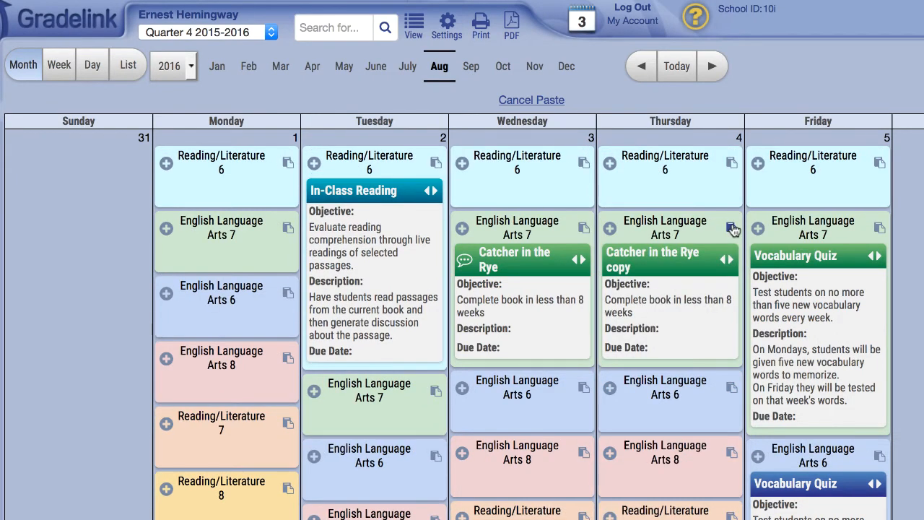
pyautogui.moveTo(706, 248)
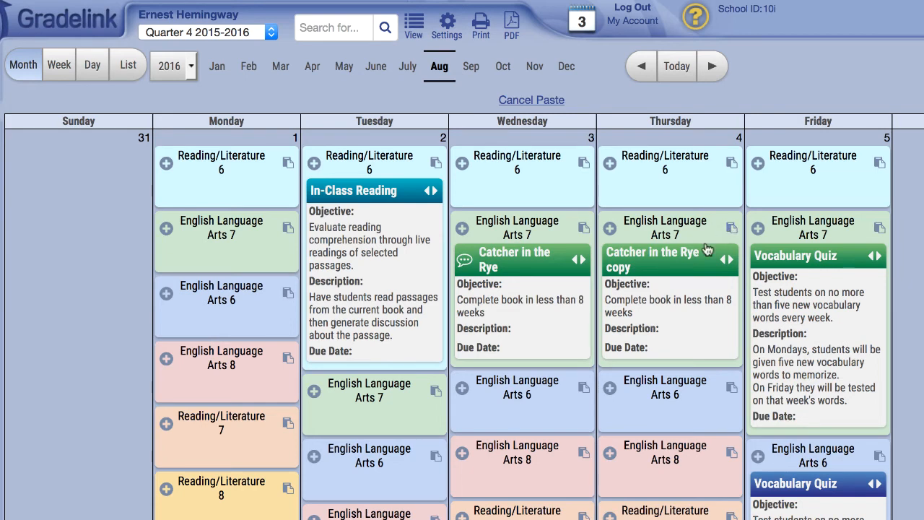
# Move the original Catcher in the Rye lesson back one day to Tuesday, August 2, confirming the shift.
pyautogui.click(578, 260)
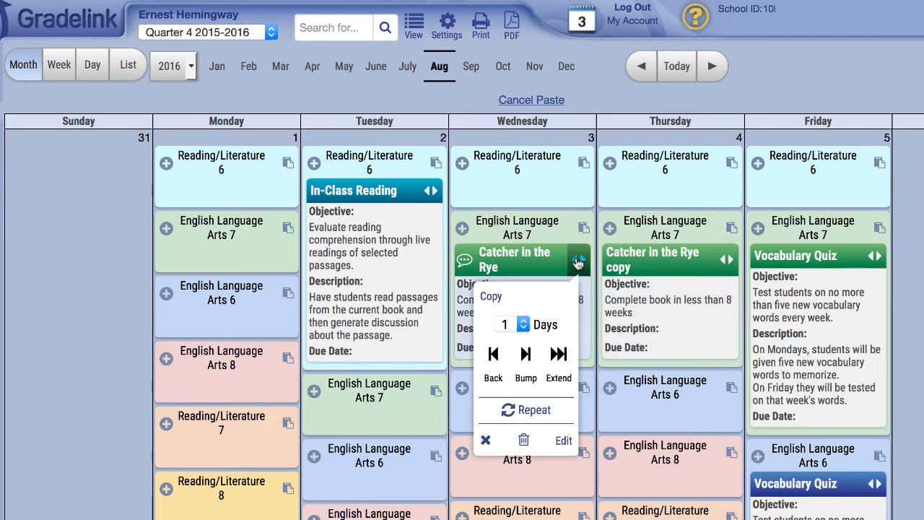
pyautogui.click(505, 323)
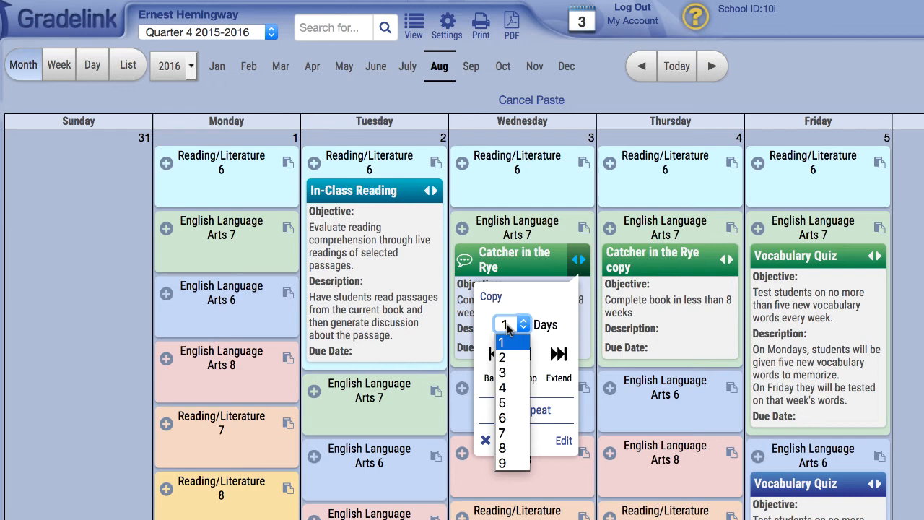
pyautogui.click(504, 323)
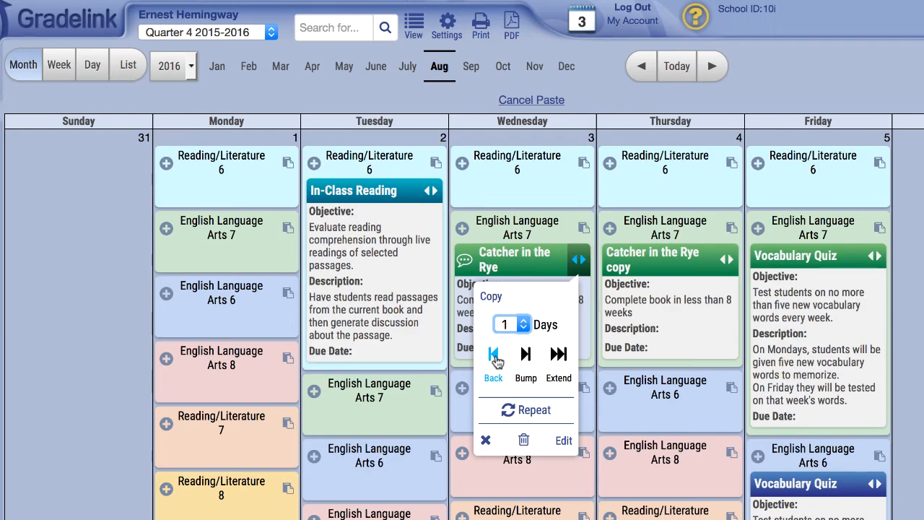
pyautogui.click(494, 361)
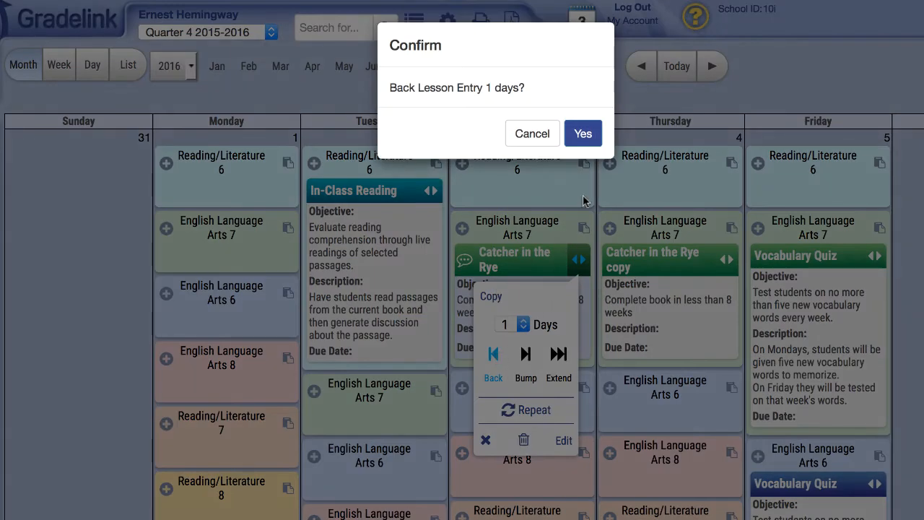
pyautogui.click(584, 133)
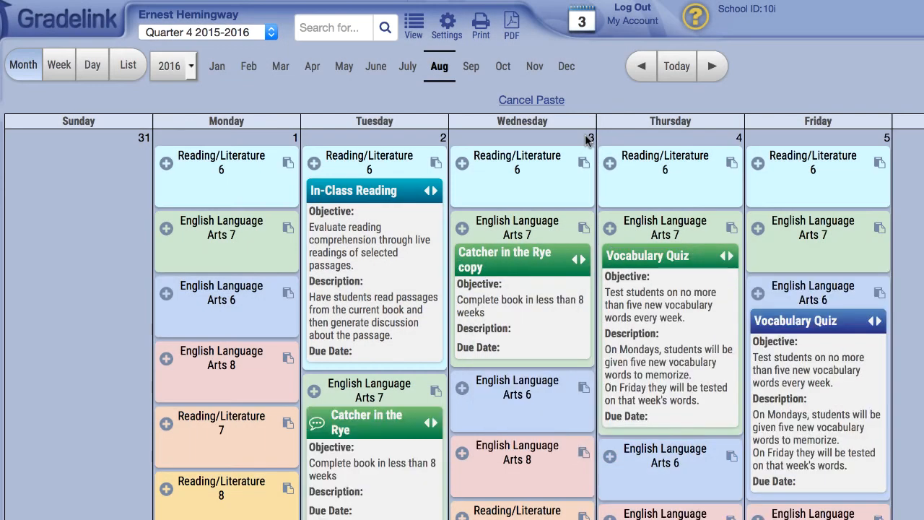
pyautogui.scroll(-3)
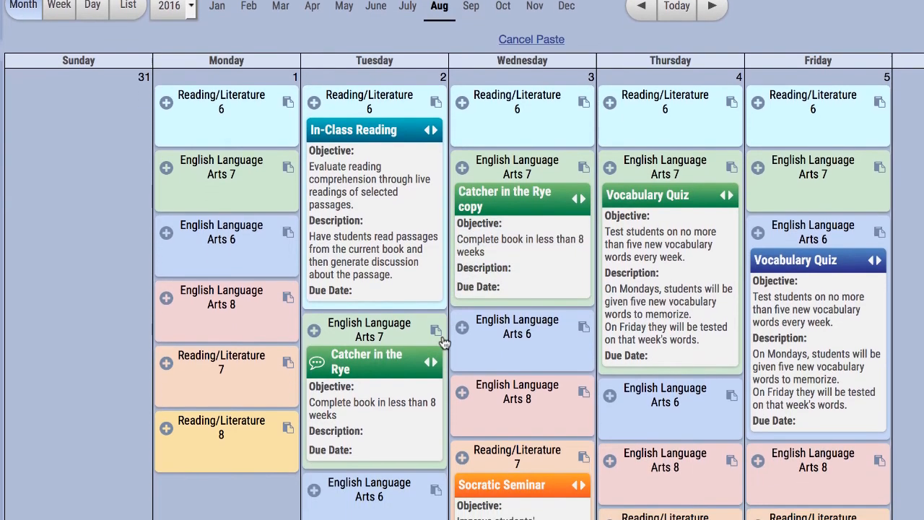
# Bump Tuesday's Catcher in the Rye lesson forward one day and confirm.
pyautogui.click(431, 361)
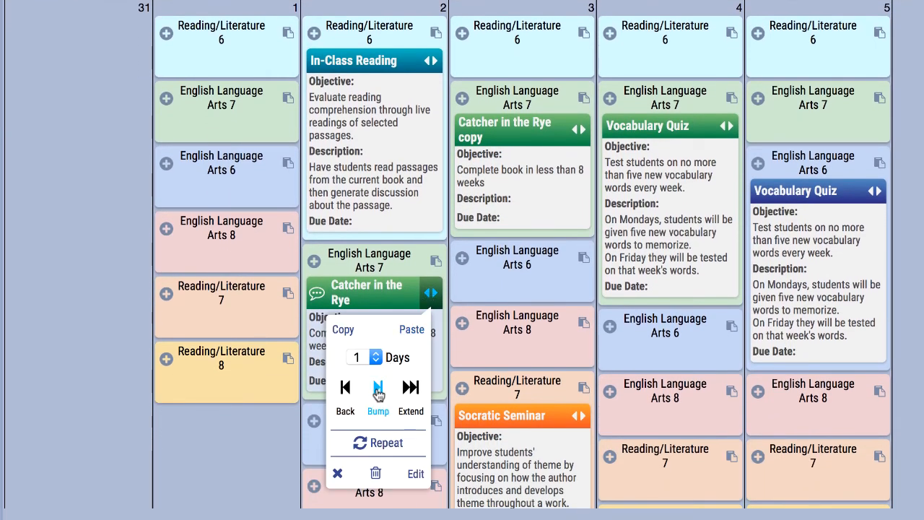
pyautogui.click(378, 396)
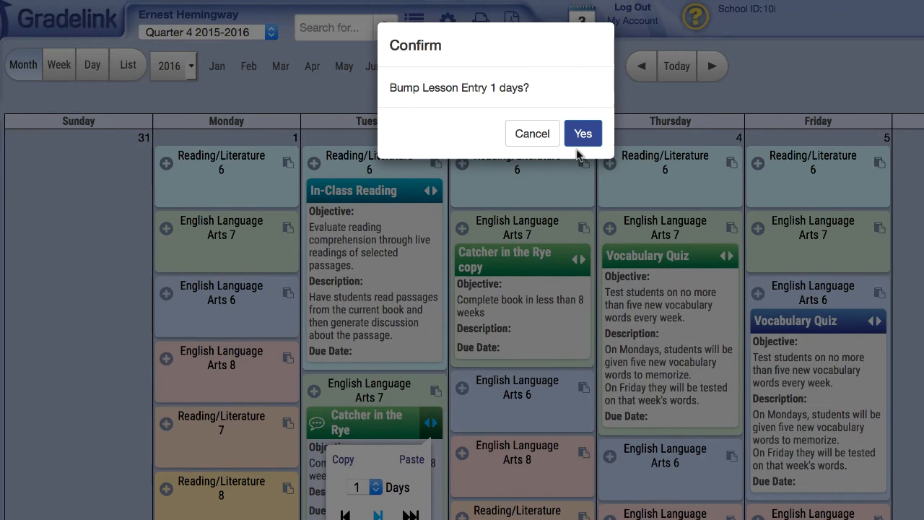
pyautogui.click(583, 133)
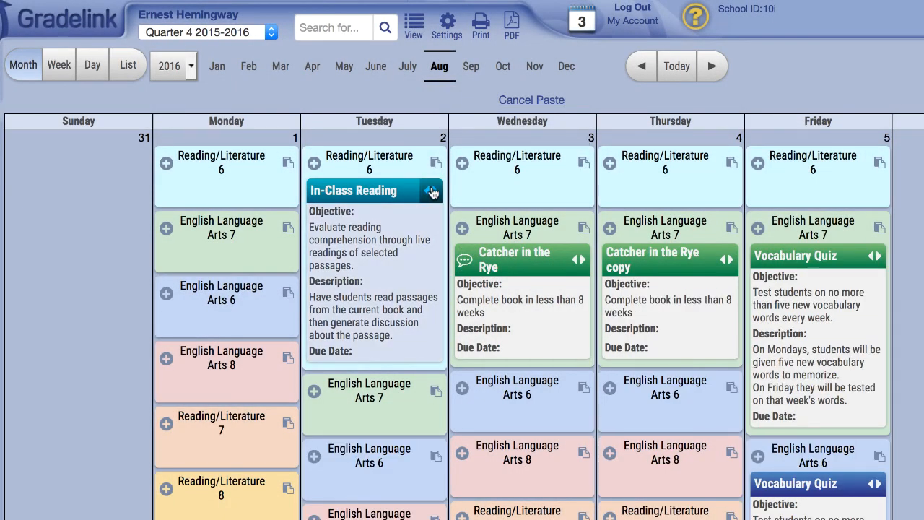
# Extend In-Class Reading 3 days so it spans Tuesday through Friday.
pyautogui.click(432, 191)
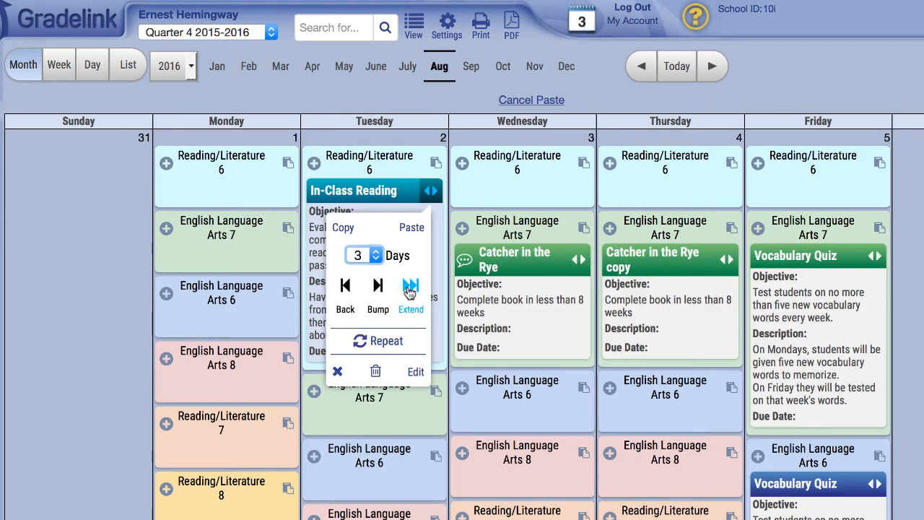
pyautogui.click(410, 292)
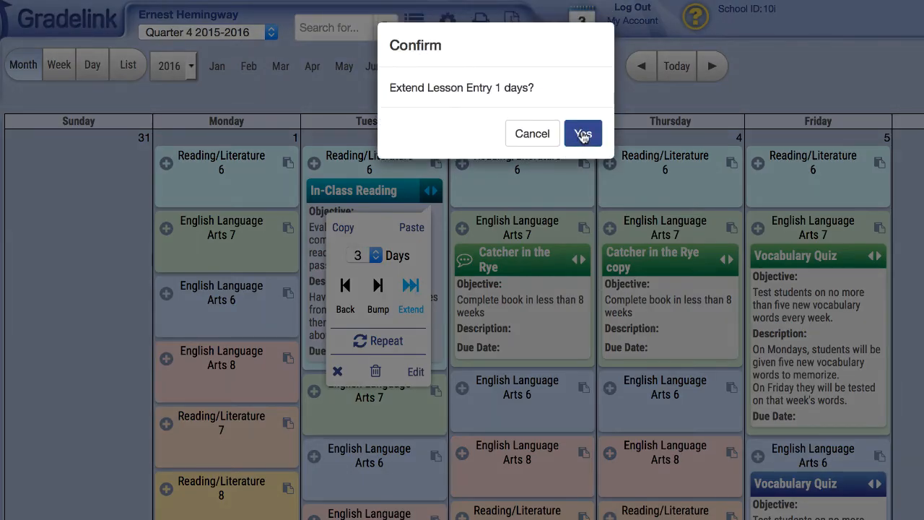
pyautogui.click(584, 133)
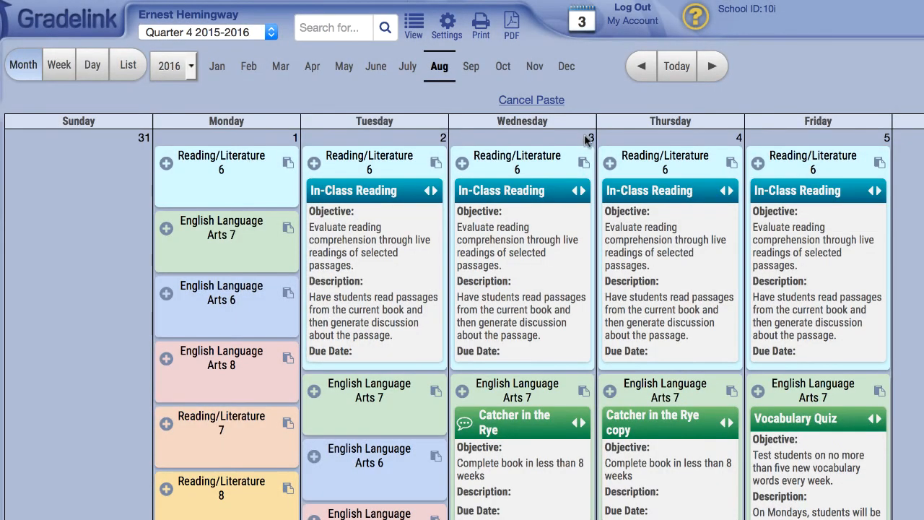
# Bring up the shift and copy options for Wednesday's In-Class Reading entry.
pyautogui.click(583, 191)
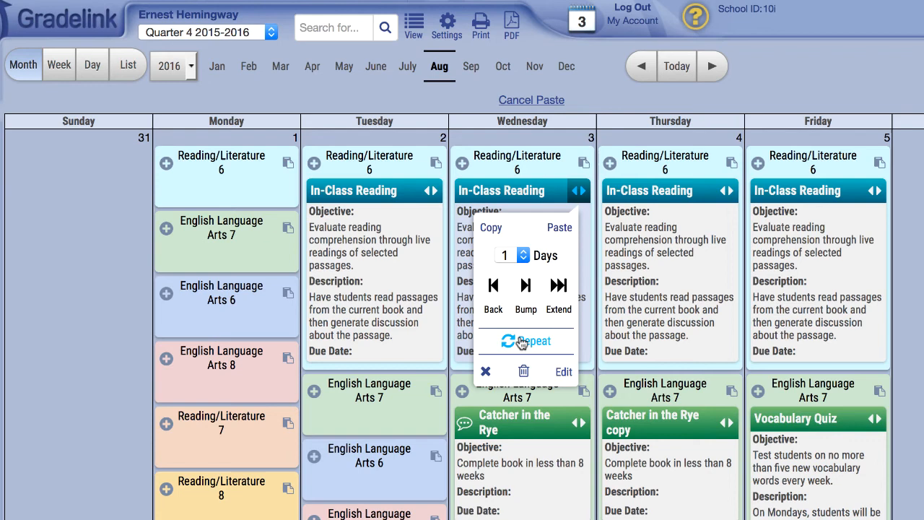
pyautogui.click(526, 341)
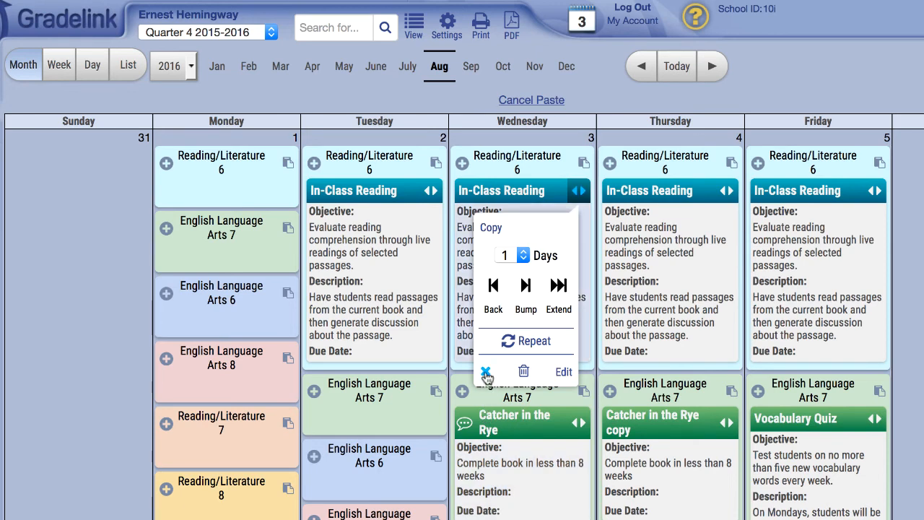
pyautogui.moveTo(523, 371)
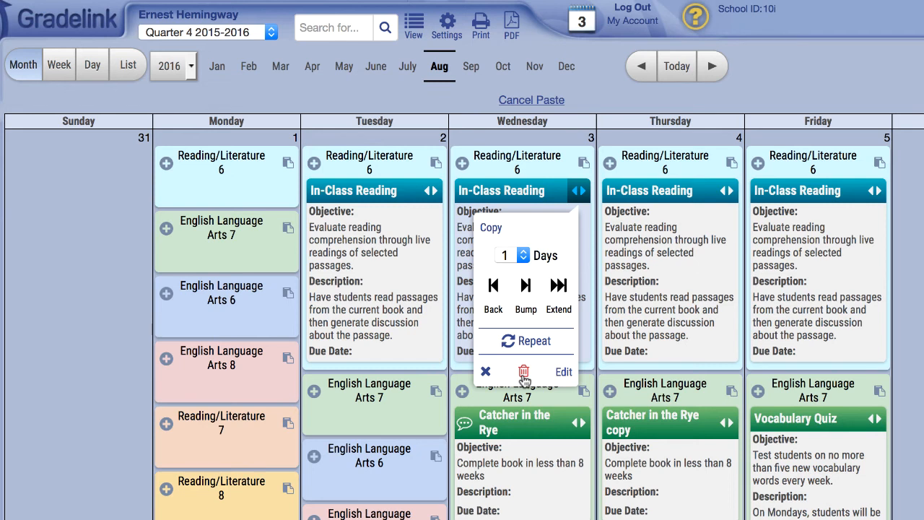
pyautogui.moveTo(563, 377)
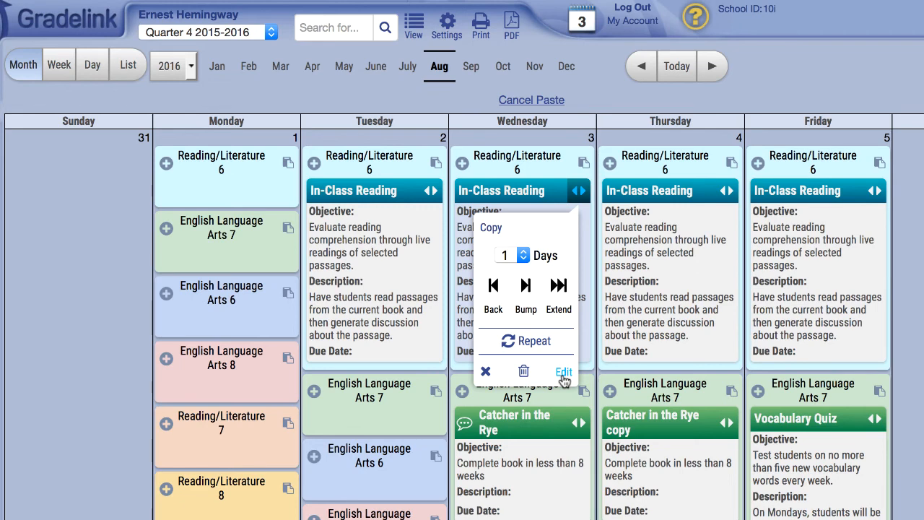
# Edit the In-Class Reading entry for Reading/Literature 6 on 08/04/2016 to show its lesson collection.
pyautogui.click(564, 371)
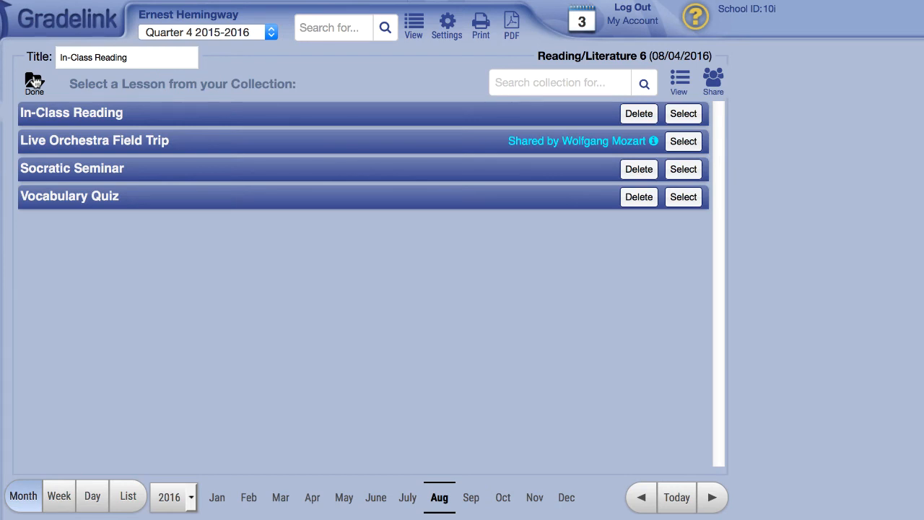
pyautogui.moveTo(416, 93)
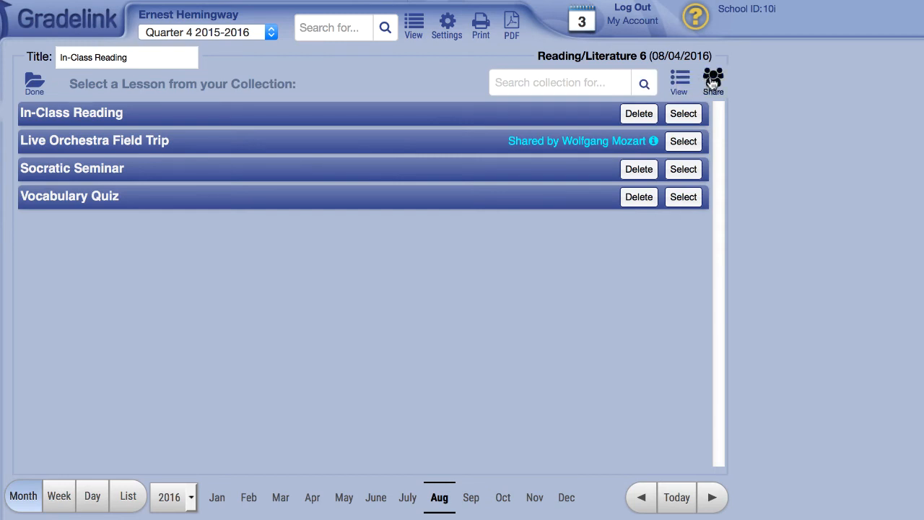
pyautogui.click(713, 75)
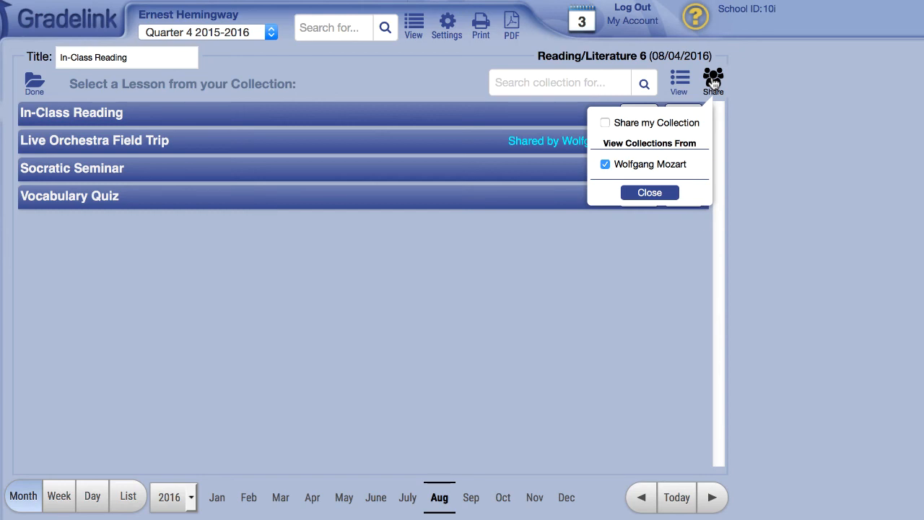
pyautogui.moveTo(668, 123)
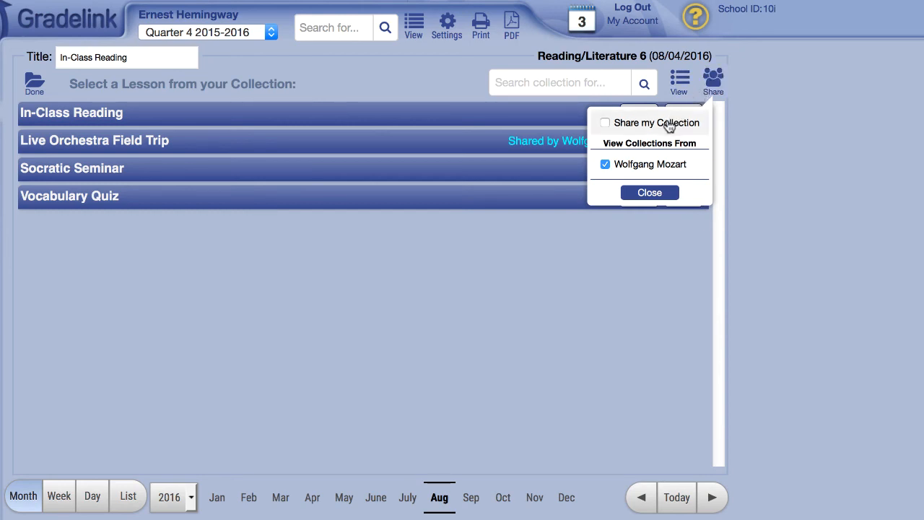
pyautogui.click(605, 122)
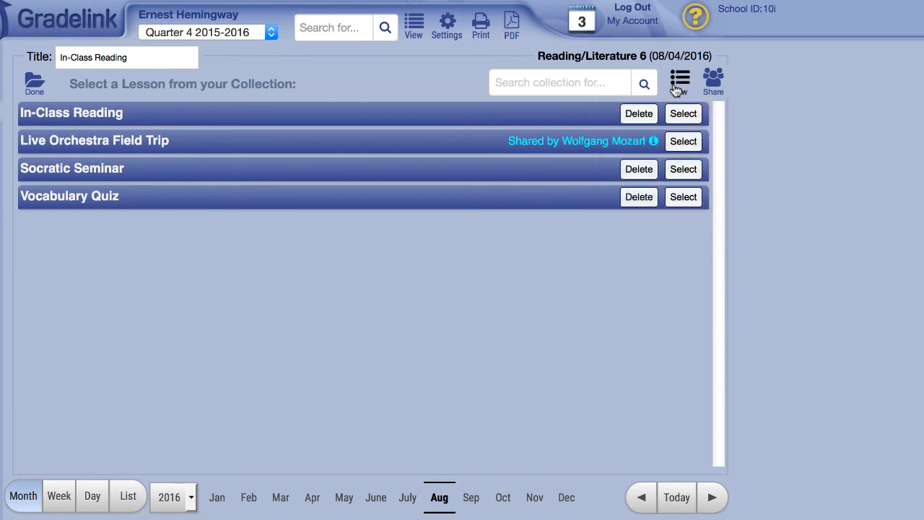
pyautogui.click(679, 78)
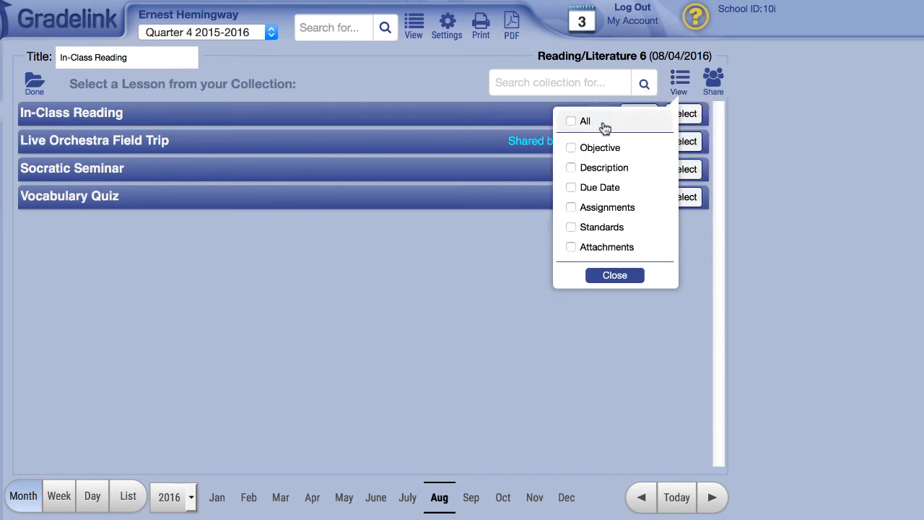
pyautogui.click(572, 147)
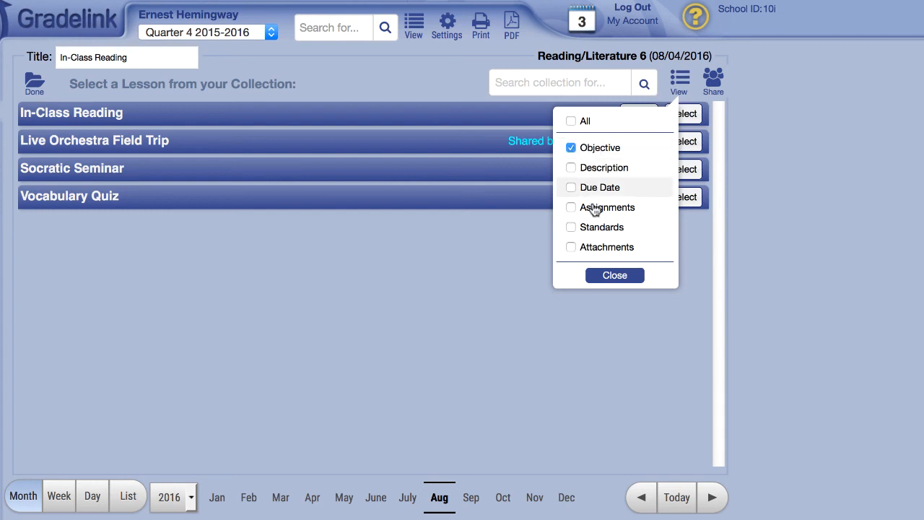
pyautogui.click(615, 274)
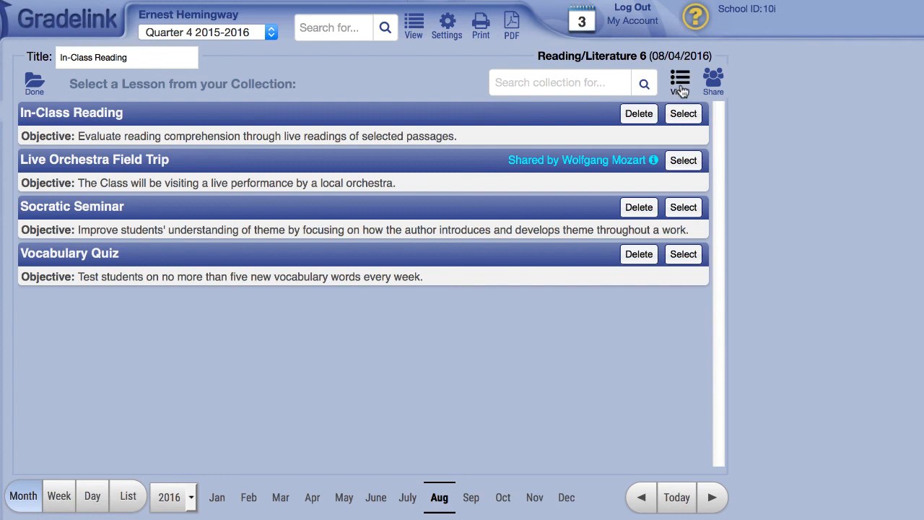
pyautogui.click(679, 78)
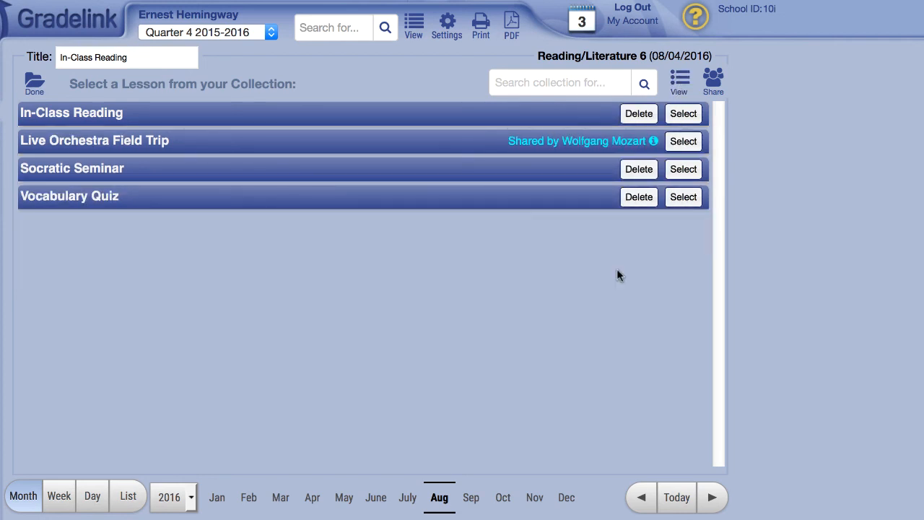
pyautogui.click(560, 81)
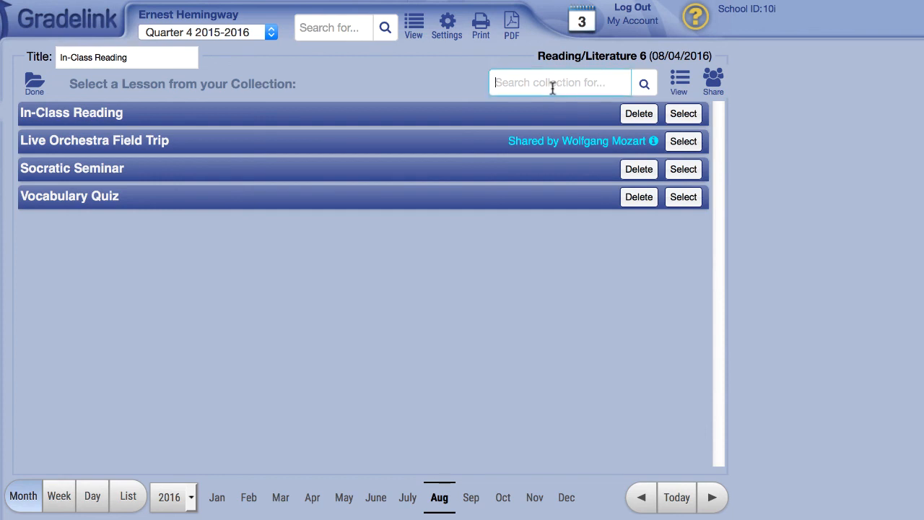
# Filter the collection by 'theme' and display the Socratic Seminar description.
pyautogui.write('theme')
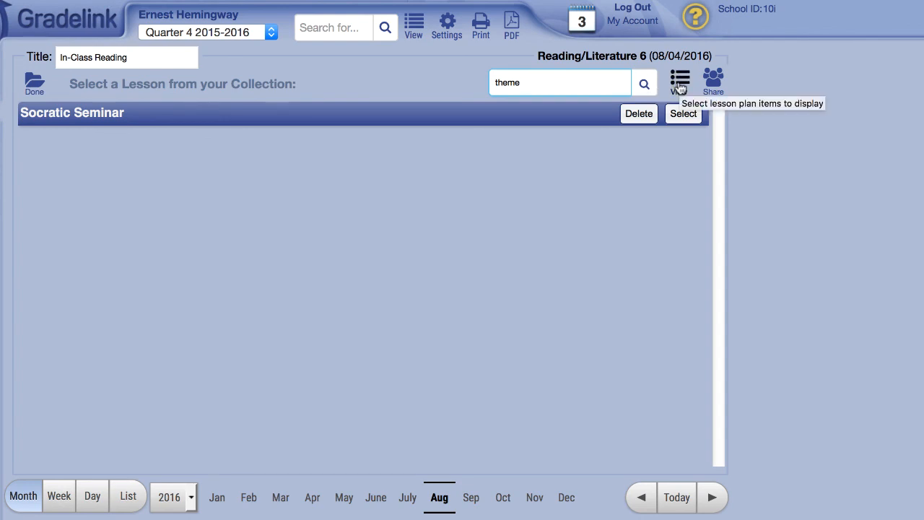
pyautogui.click(678, 80)
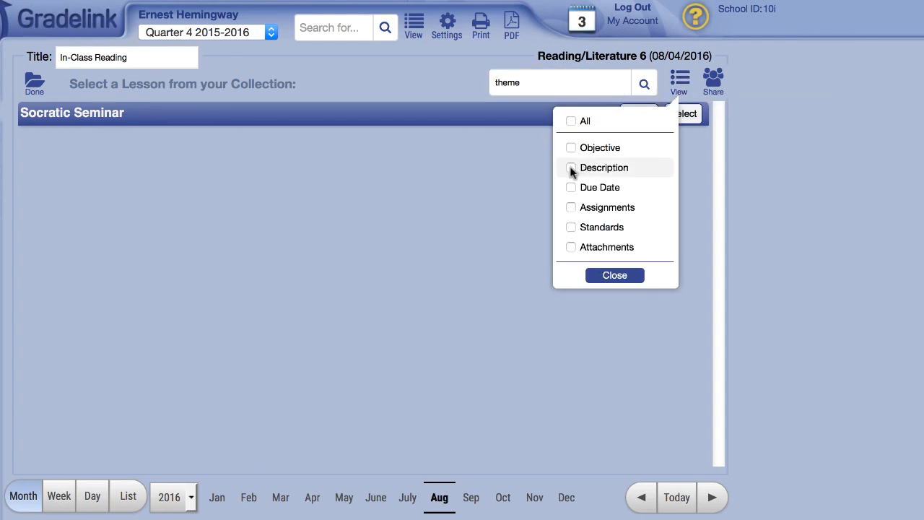
pyautogui.click(616, 274)
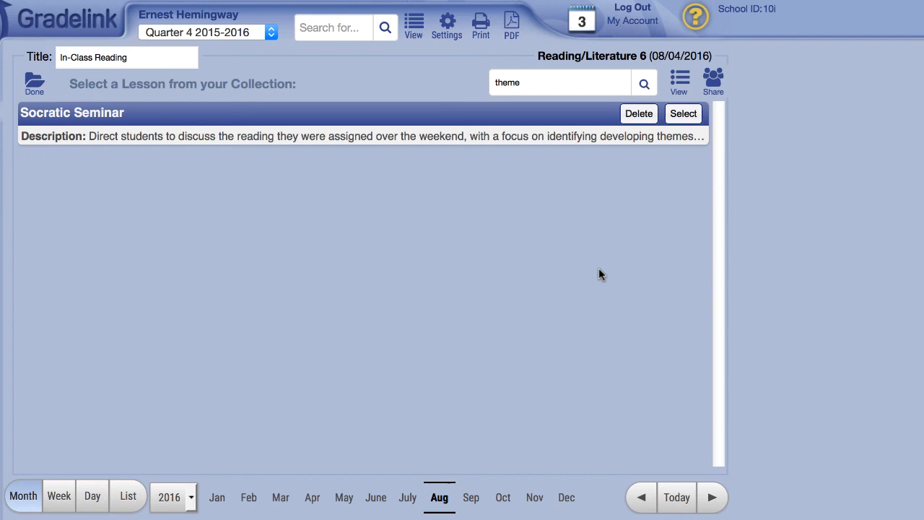
pyautogui.moveTo(708, 46)
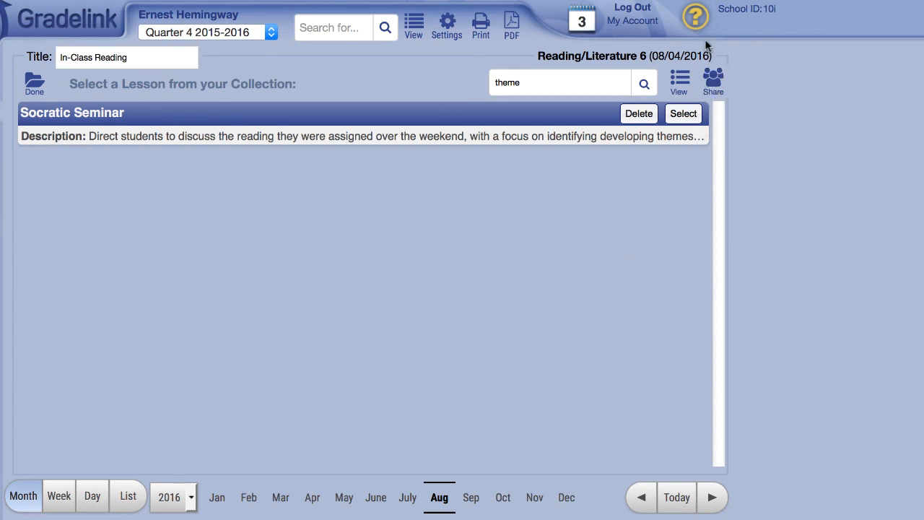
# Bring up the Help & Support request form.
pyautogui.click(694, 17)
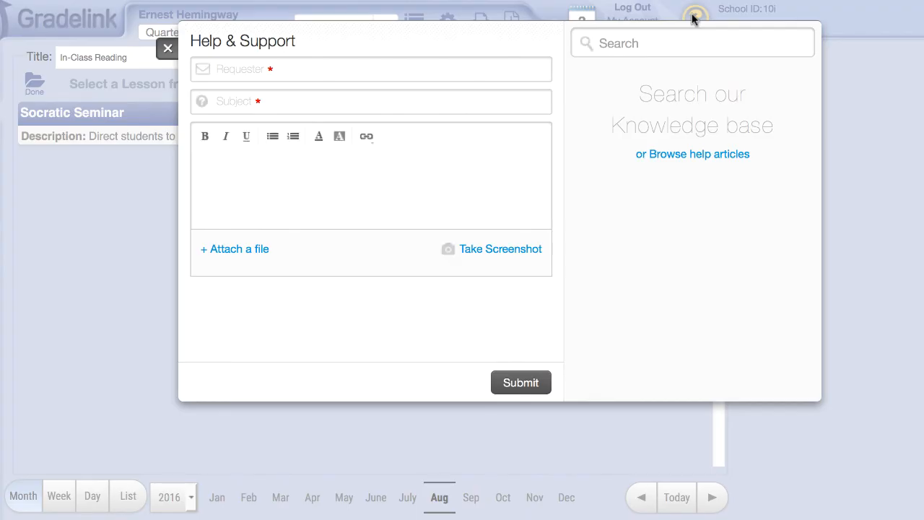